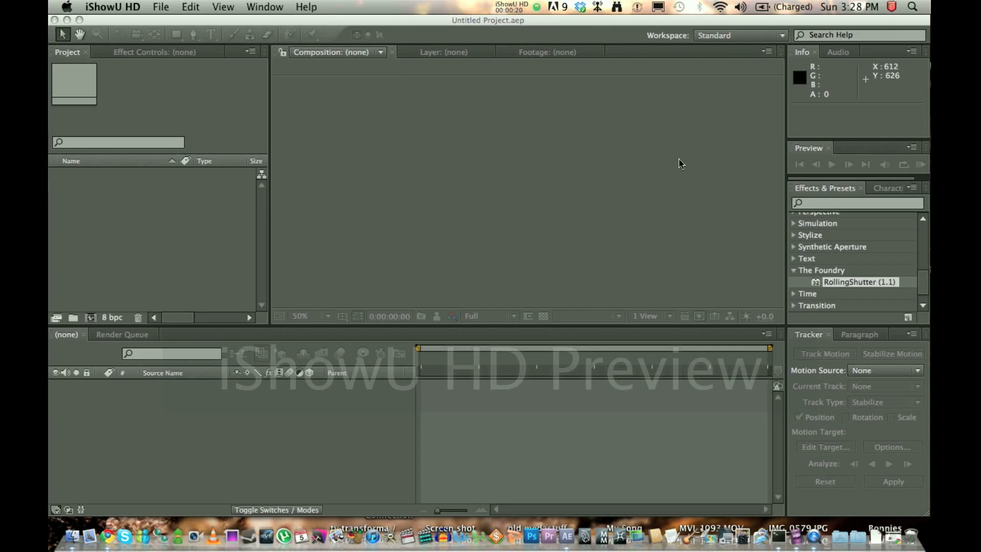
mouse_move(645, 174)
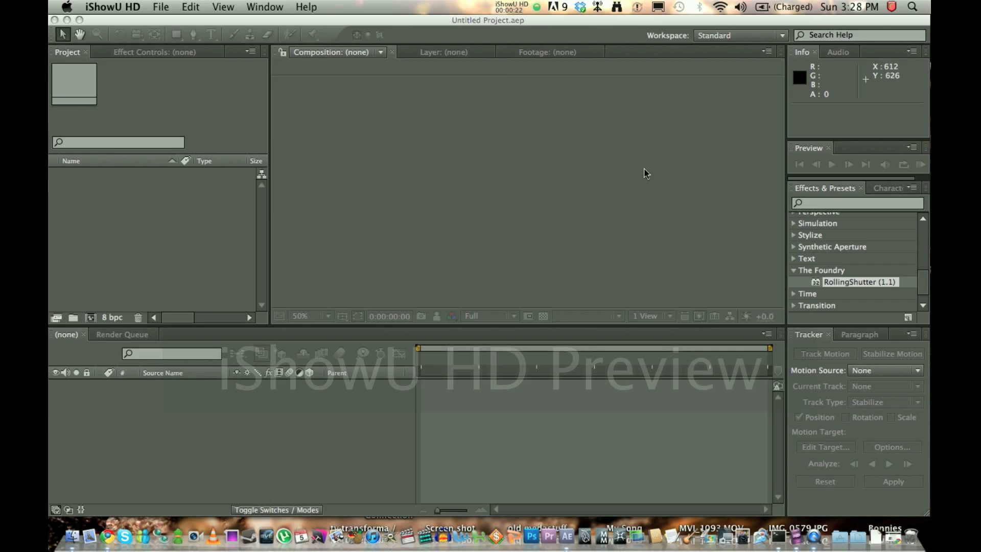
mouse_move(457, 60)
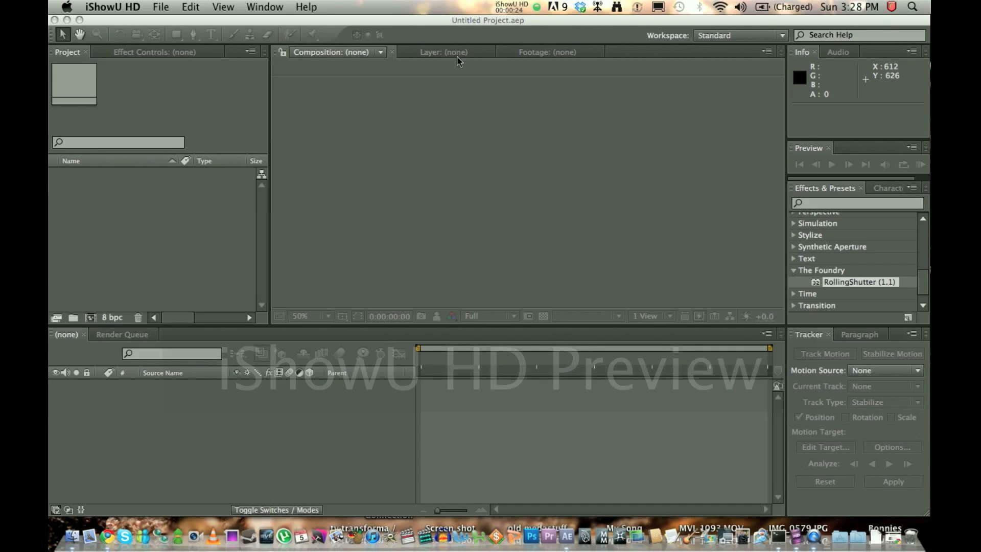
mouse_move(462, 262)
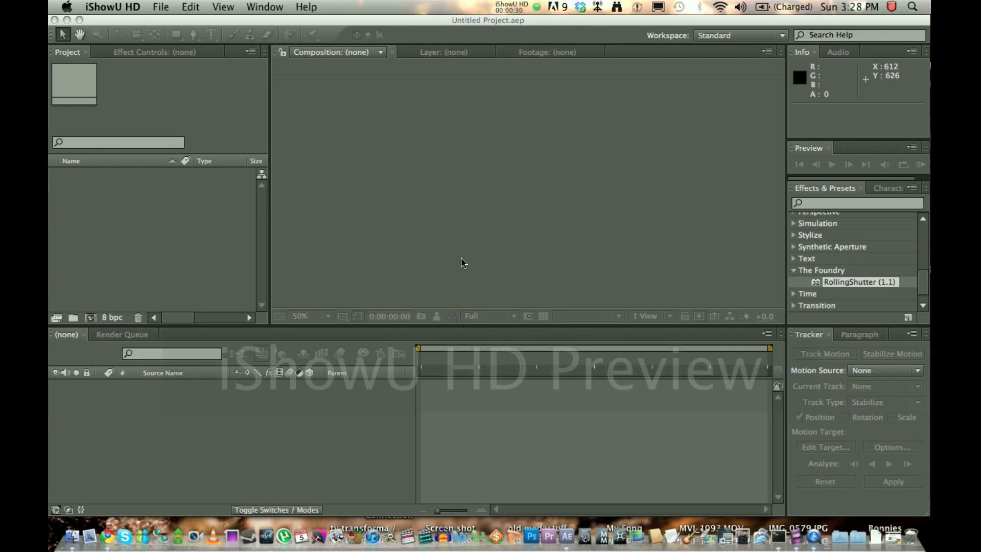
mouse_move(266, 417)
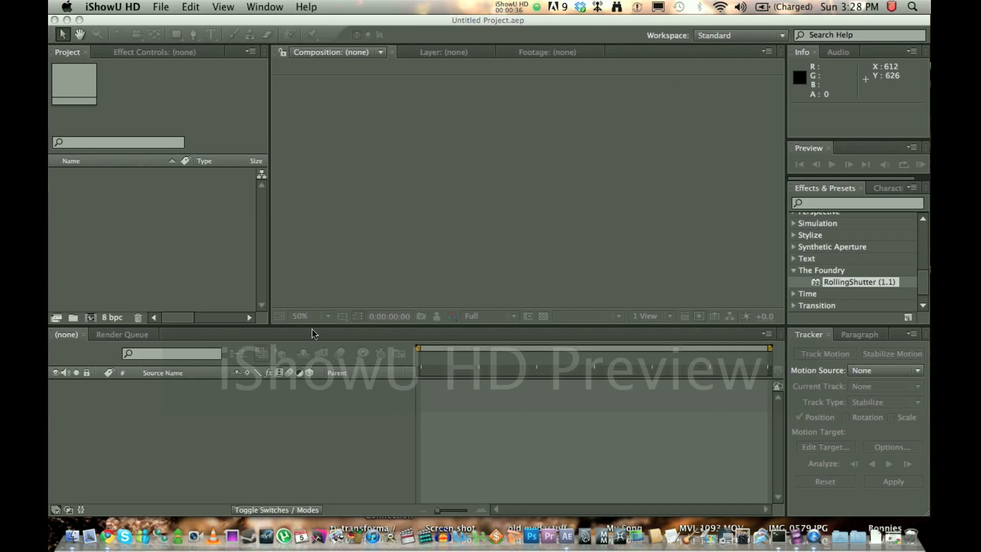
mouse_move(387, 286)
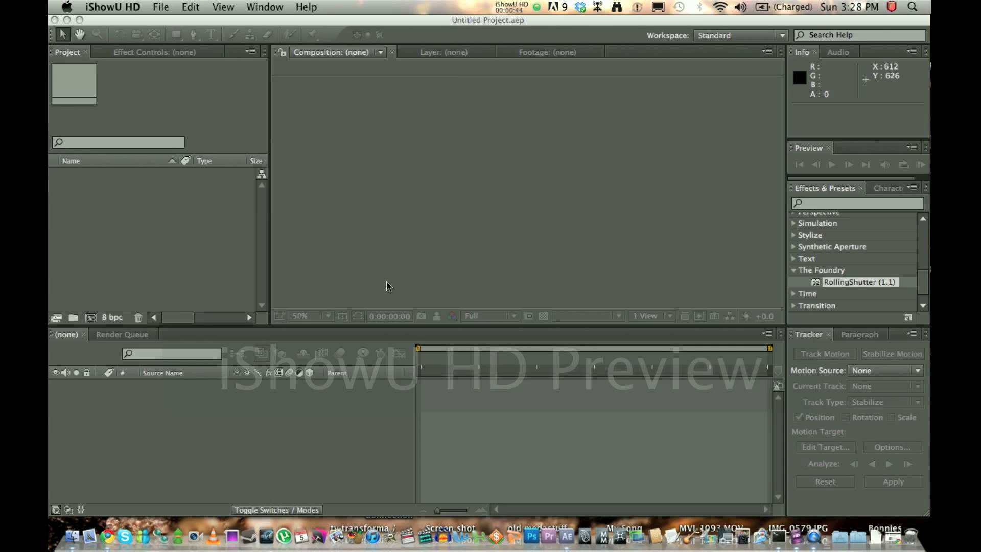
mouse_move(105, 536)
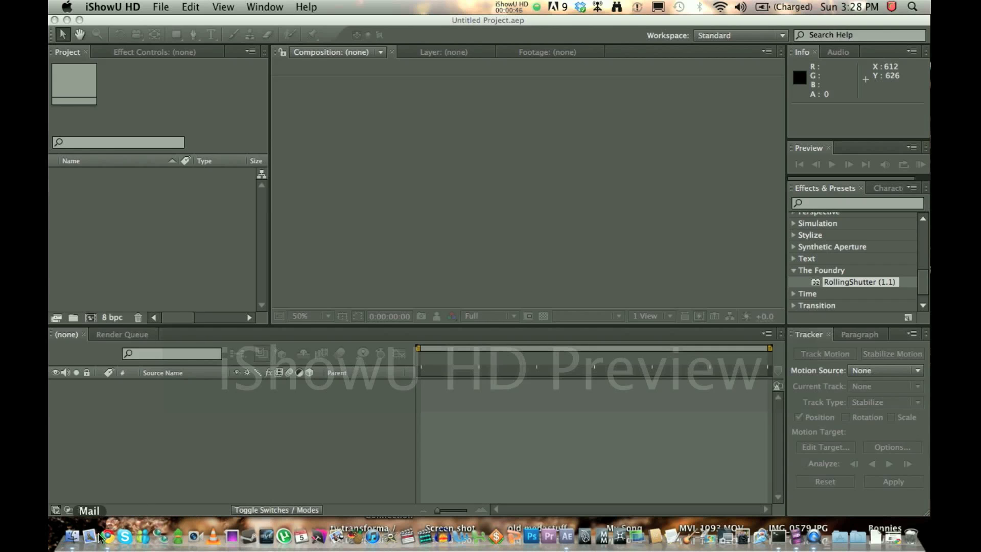
Import MVI_3738.mov from the tutorialtracking folder in Finder into the project.
click(108, 536)
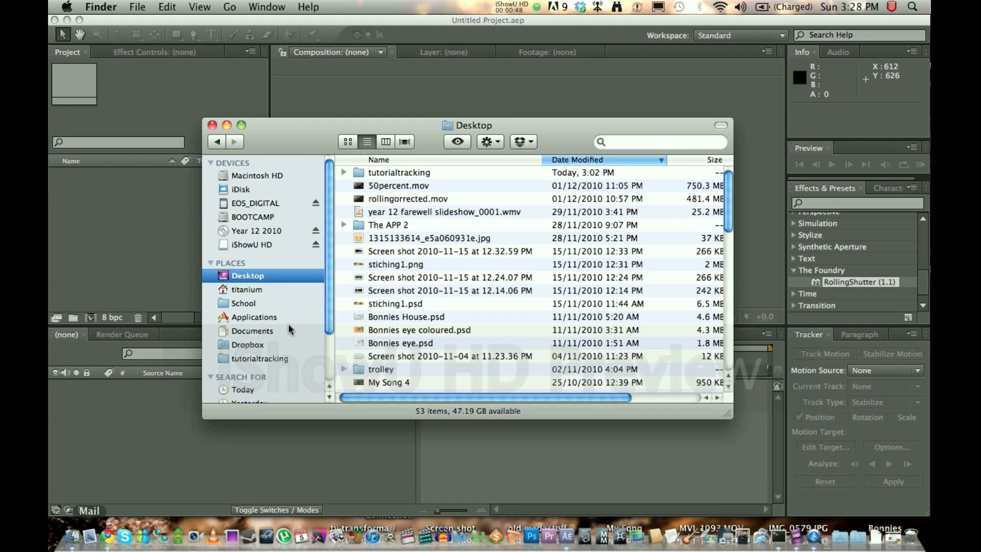
click(259, 358)
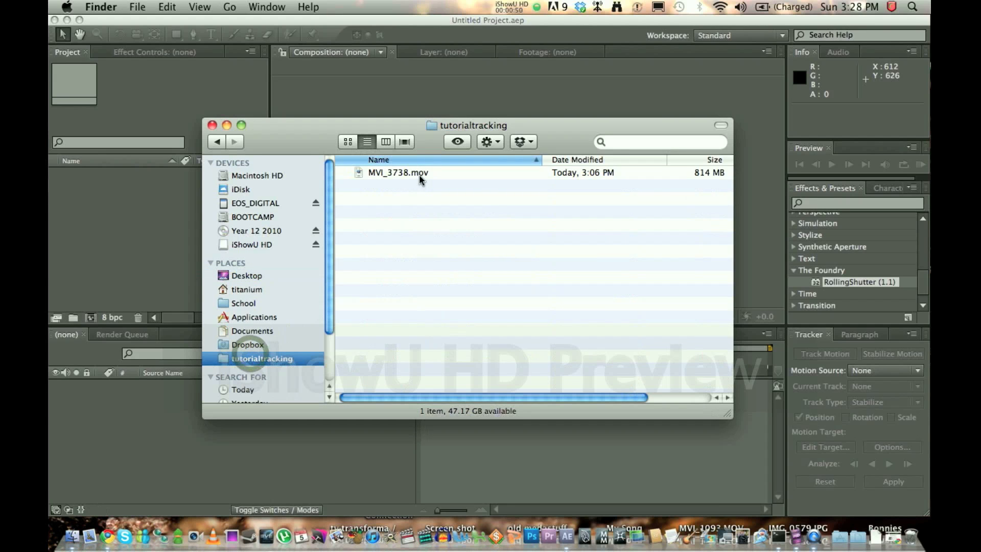
double_click(398, 172)
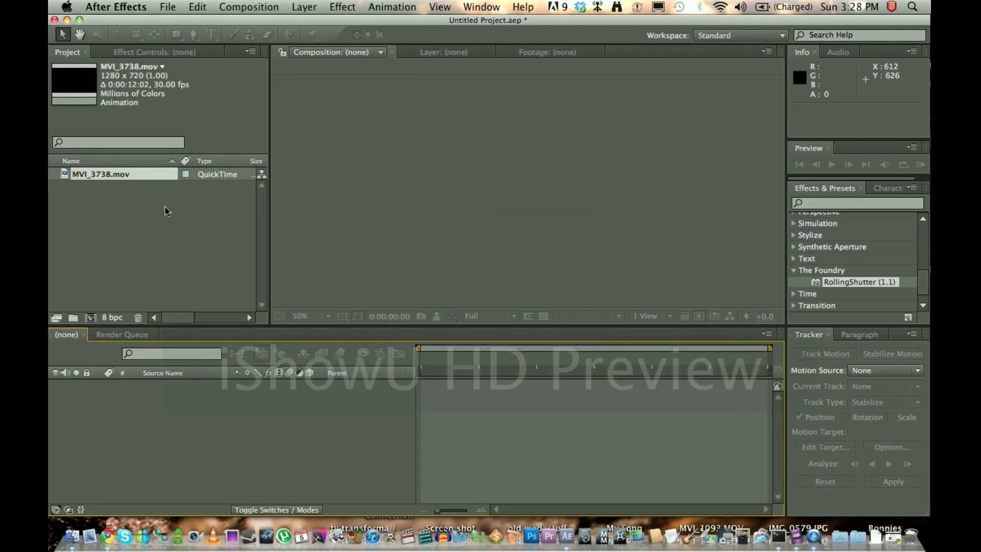
Create the MVI_3738 composition from the clip and RAM preview the shaky desk footage.
click(100, 173)
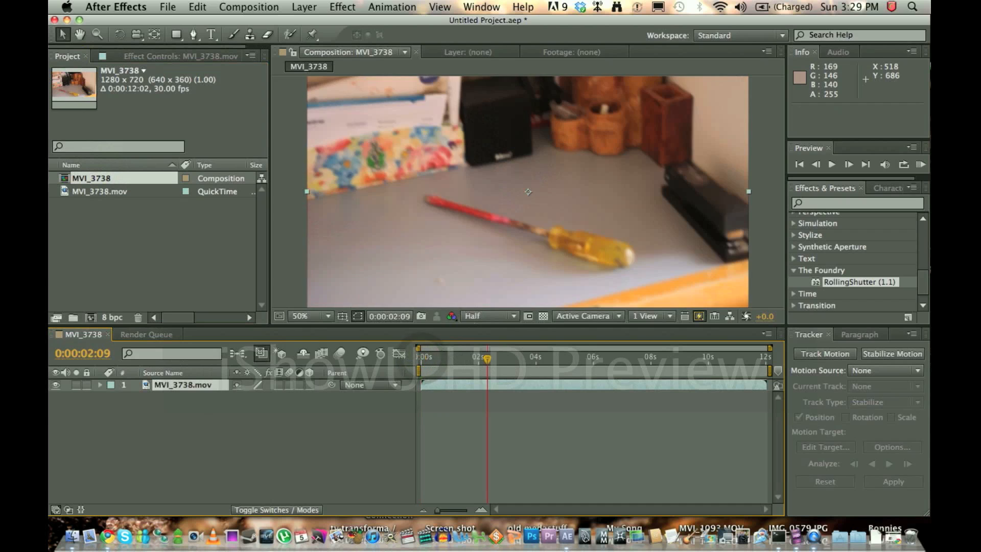
click(656, 356)
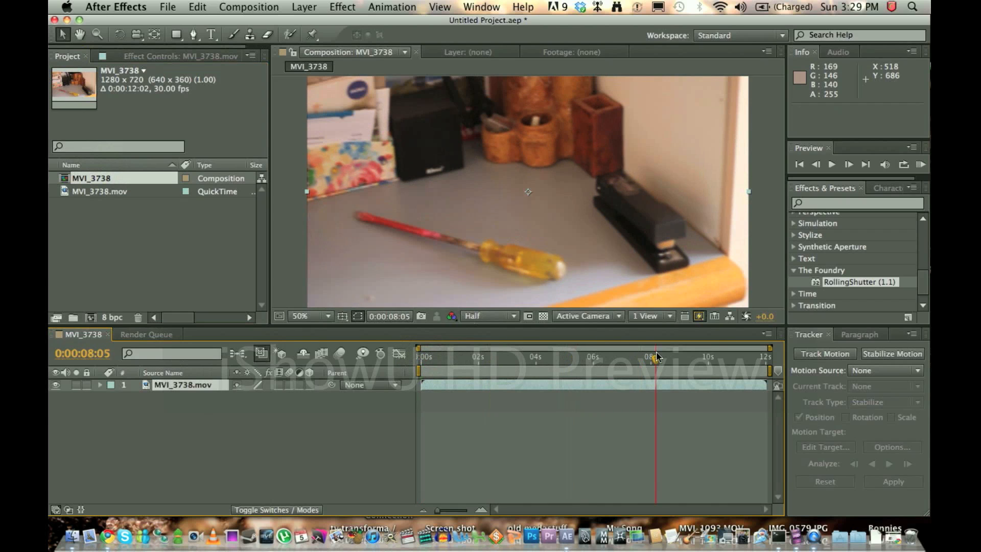
click(420, 356)
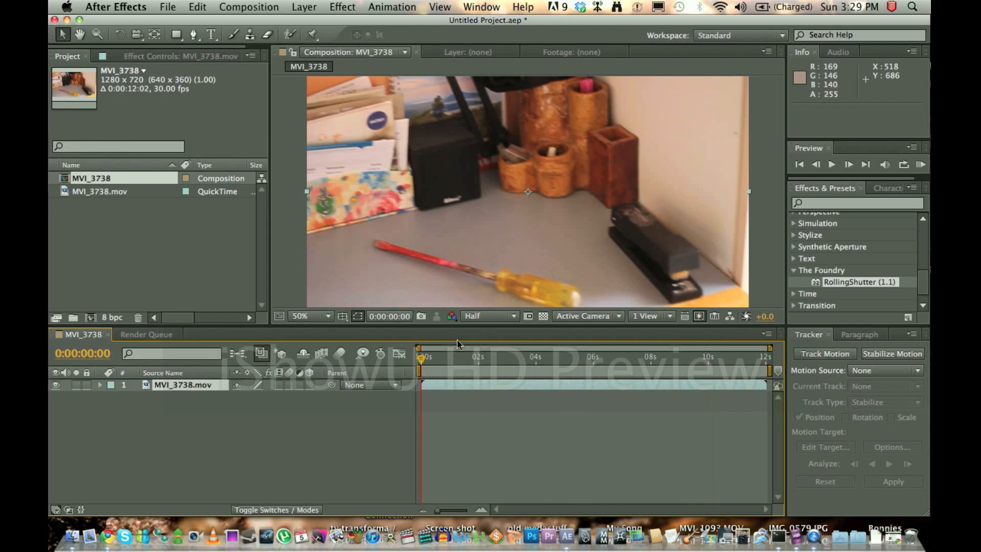
click(832, 163)
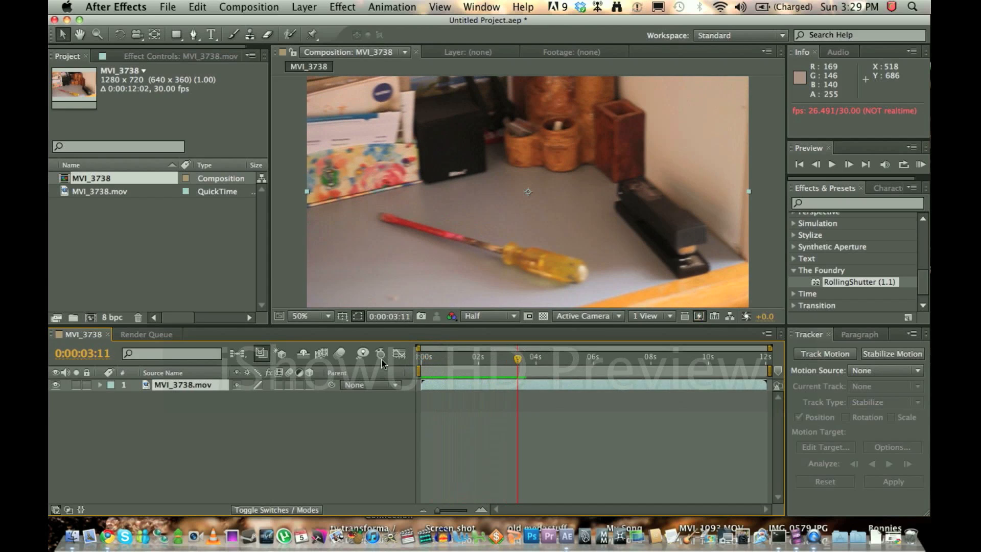
click(426, 357)
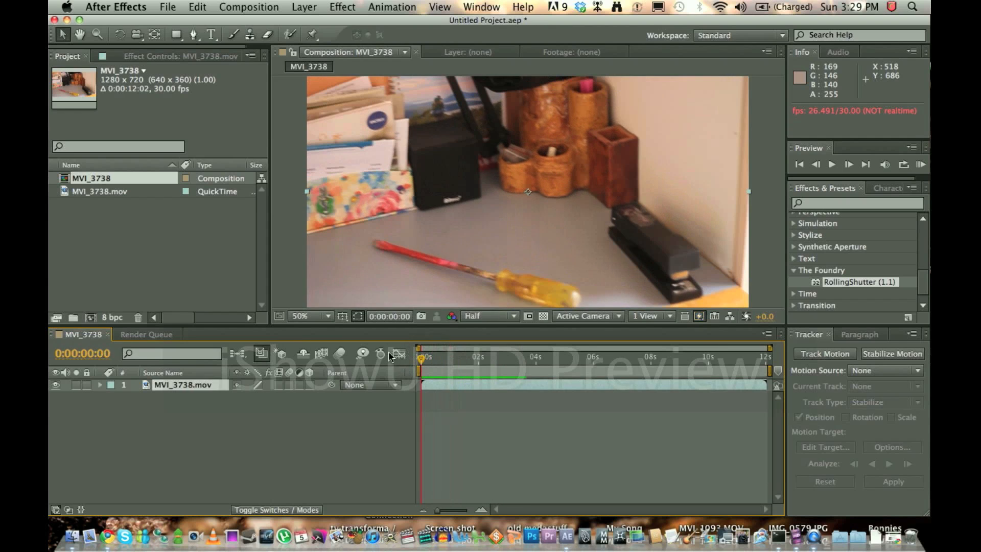
mouse_move(422, 355)
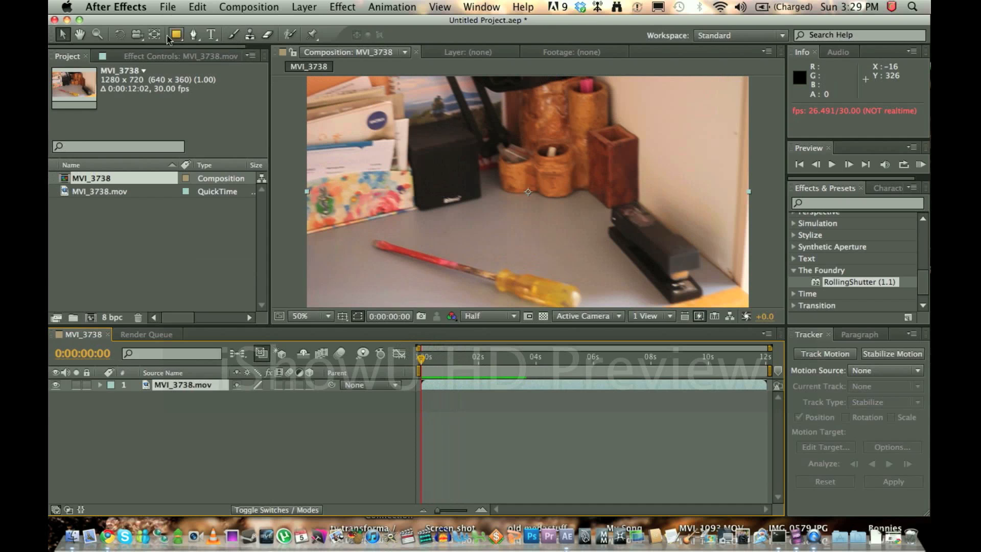
click(832, 163)
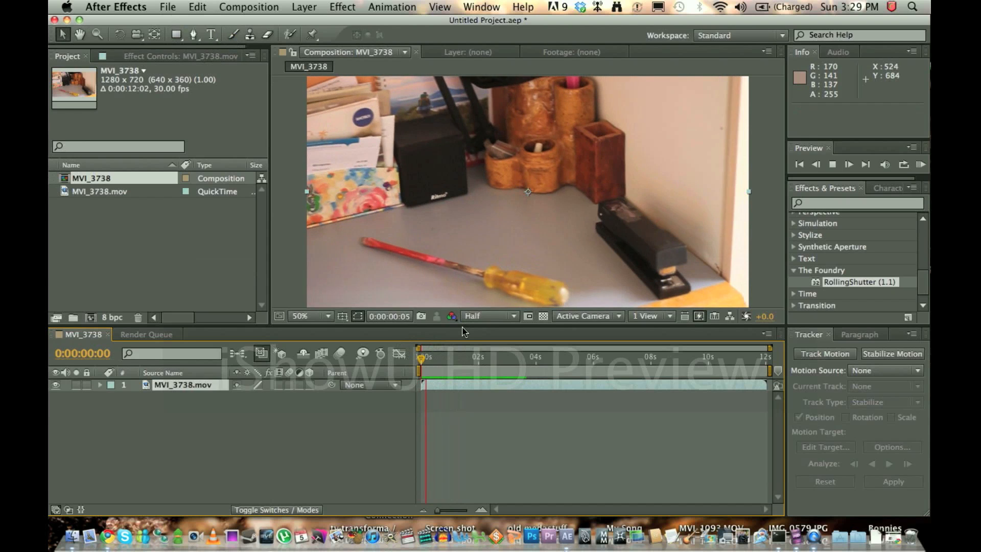
click(848, 163)
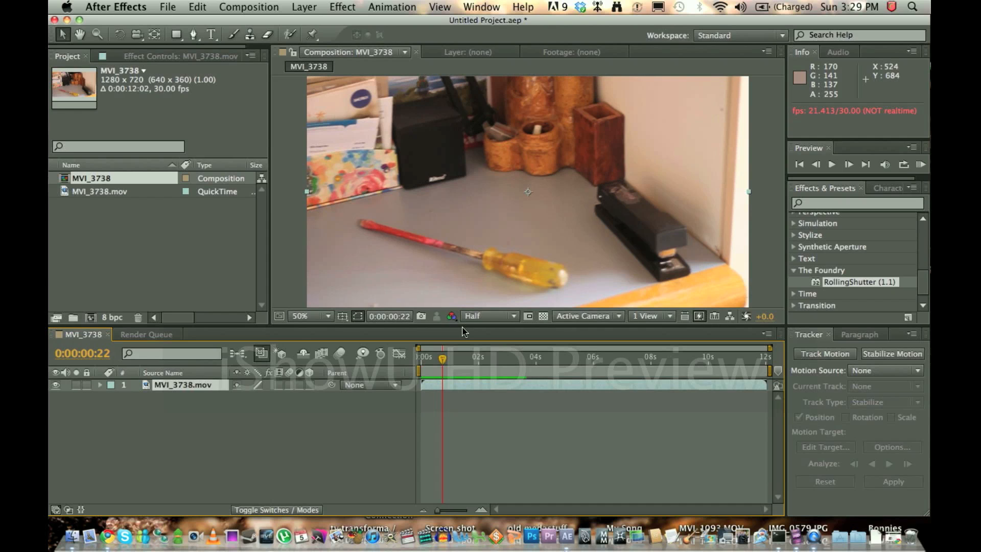
mouse_move(407, 274)
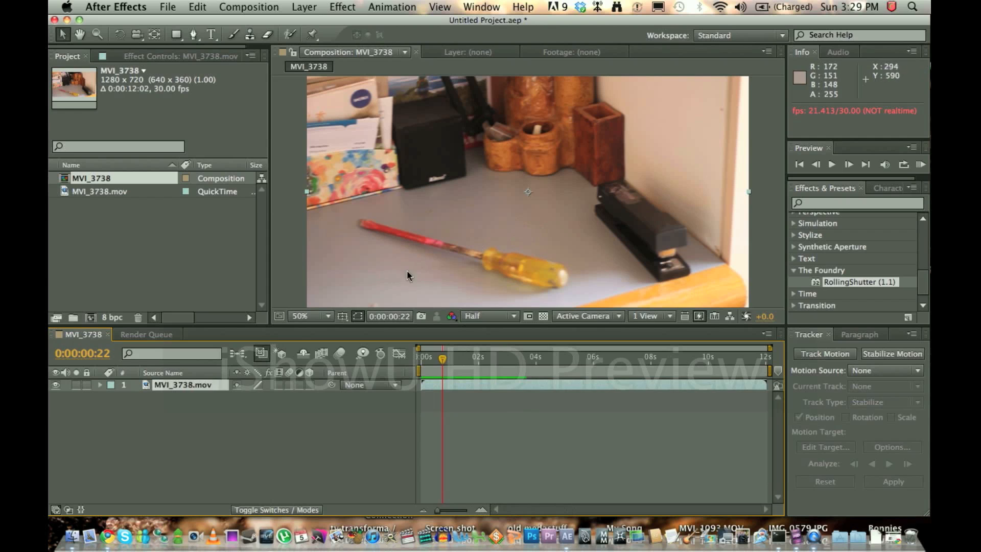
mouse_move(444, 381)
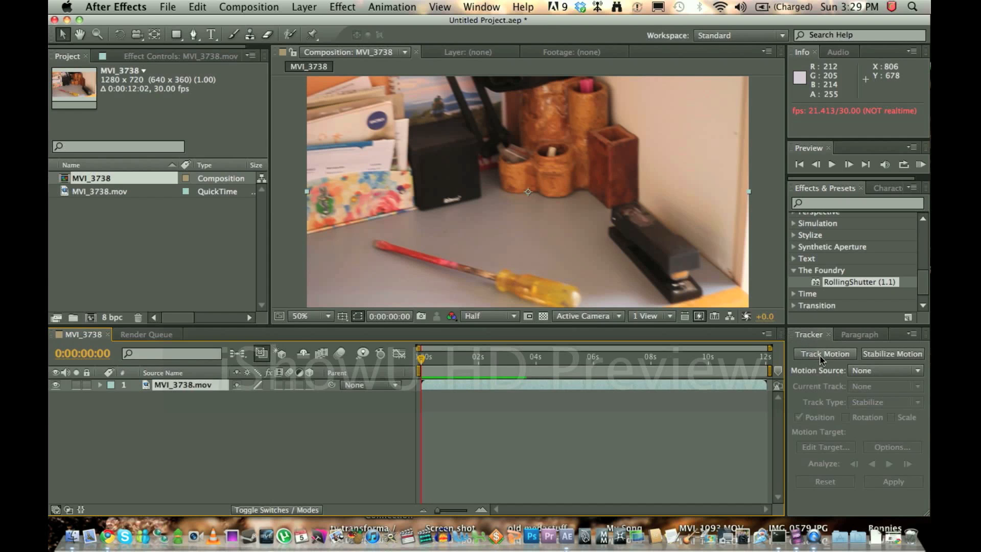
Start Track Motion on the clip and place Track Point 1 on the stapler's top corner.
click(825, 353)
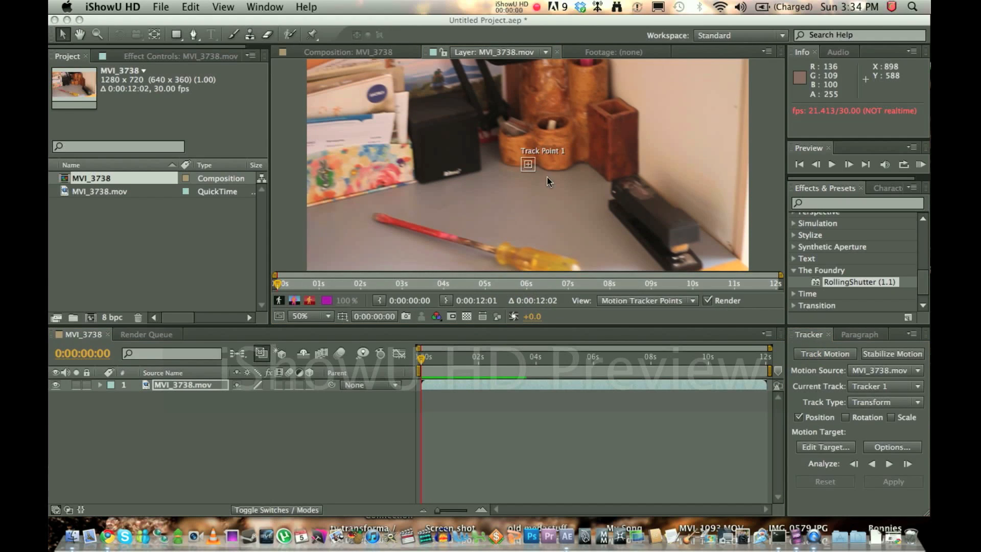
mouse_move(556, 171)
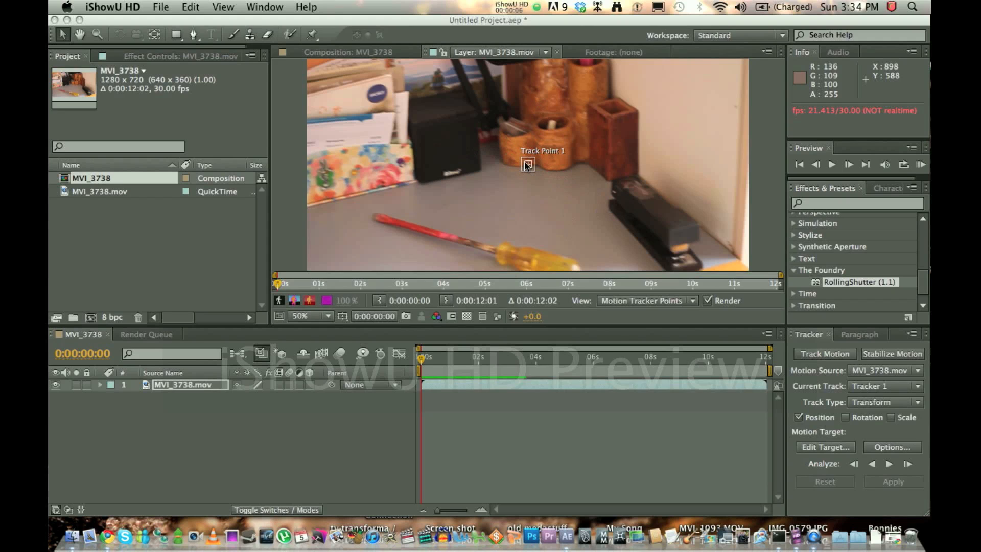
click(304, 315)
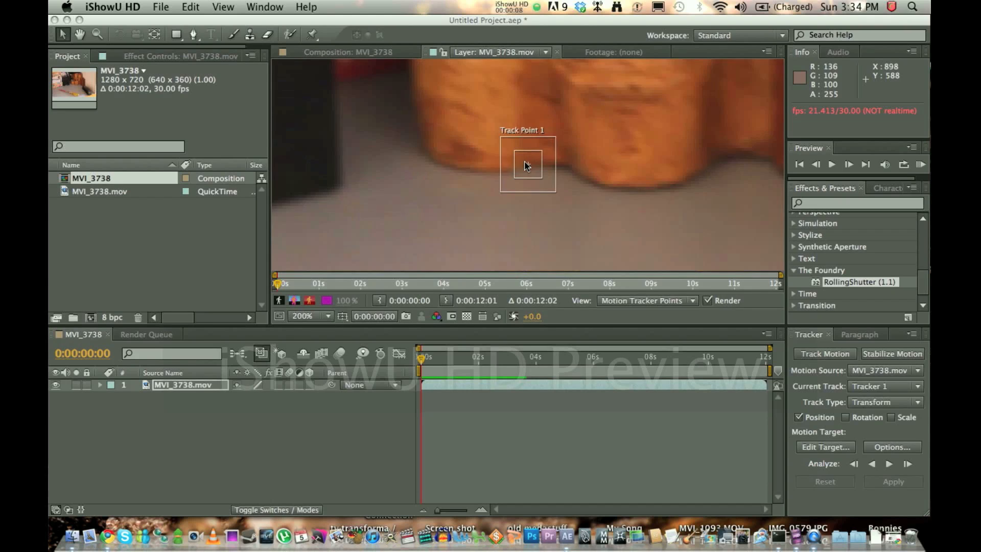
click(307, 316)
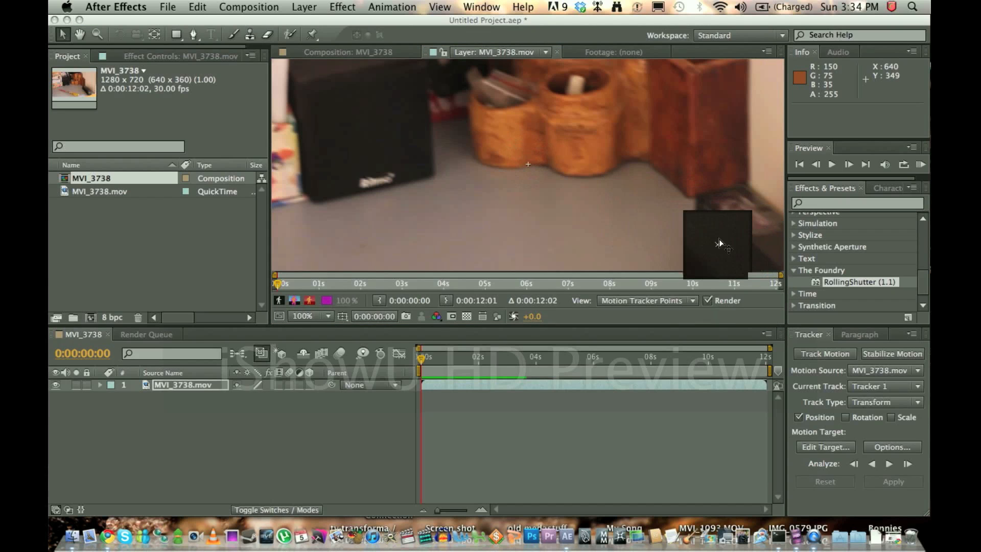
click(307, 315)
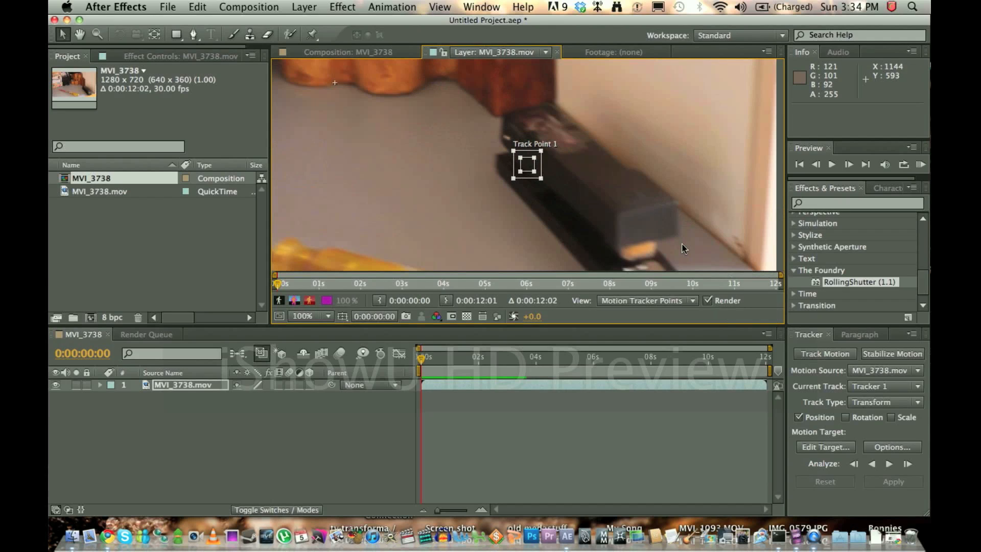
click(302, 316)
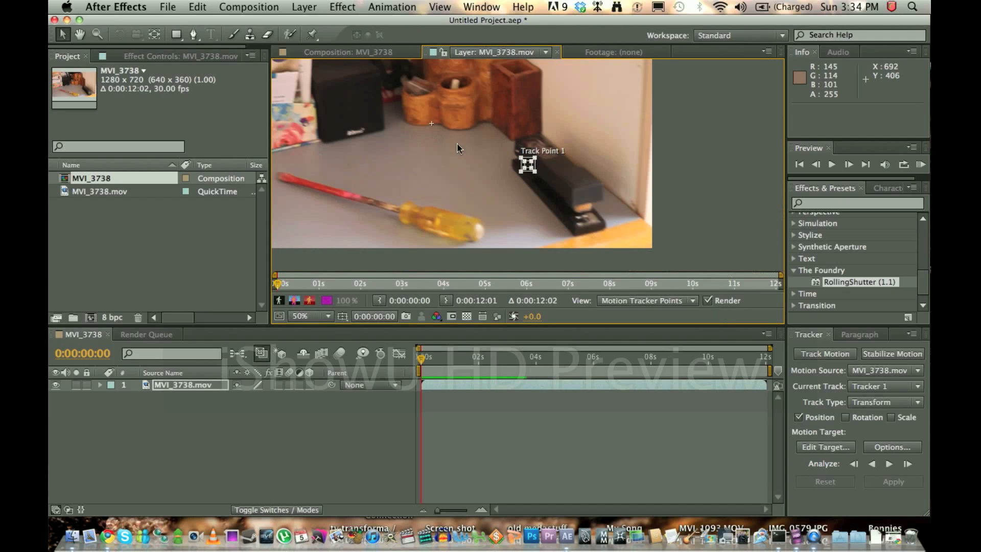
click(325, 316)
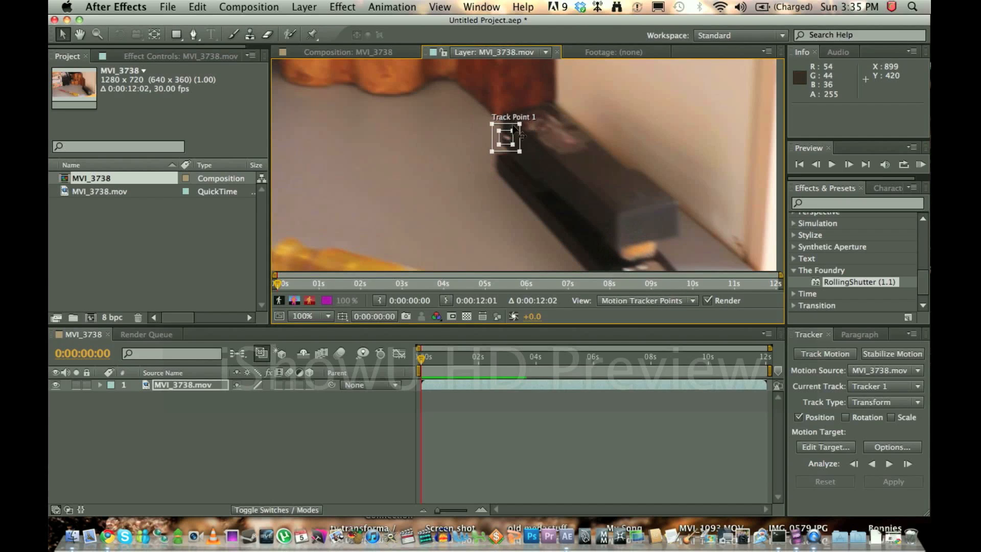
Refine Track Point 1 on the stapler corner at close magnification, then view at 100%.
click(305, 316)
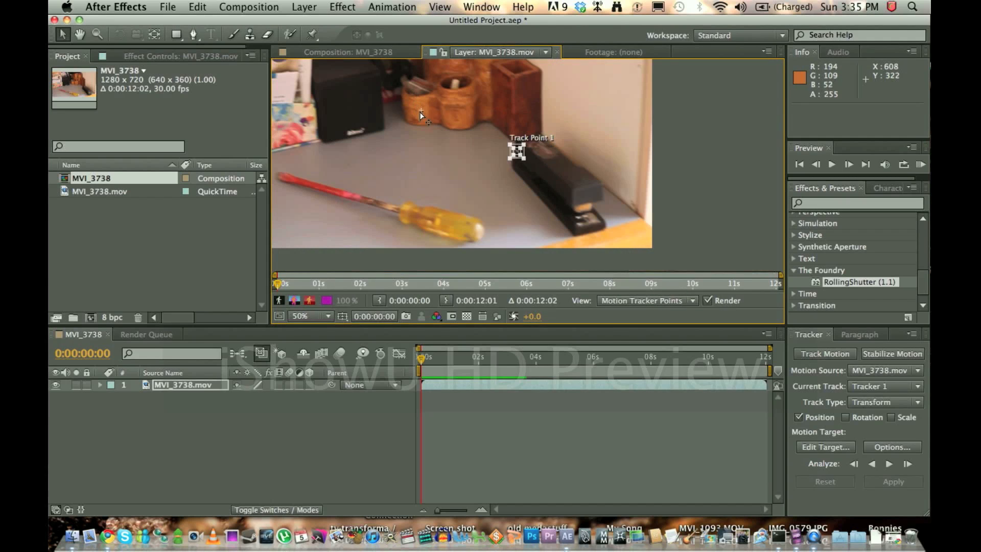
mouse_move(519, 154)
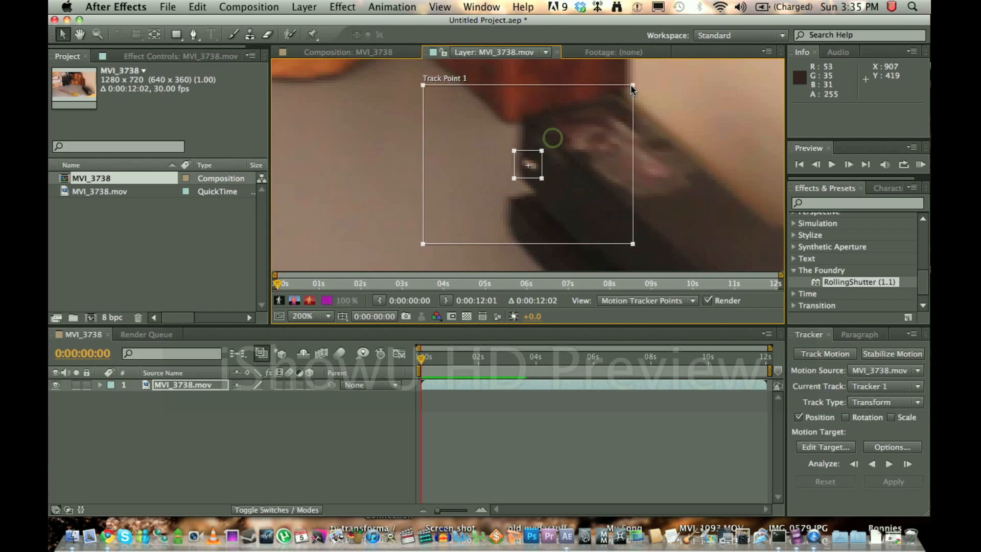
mouse_move(541, 155)
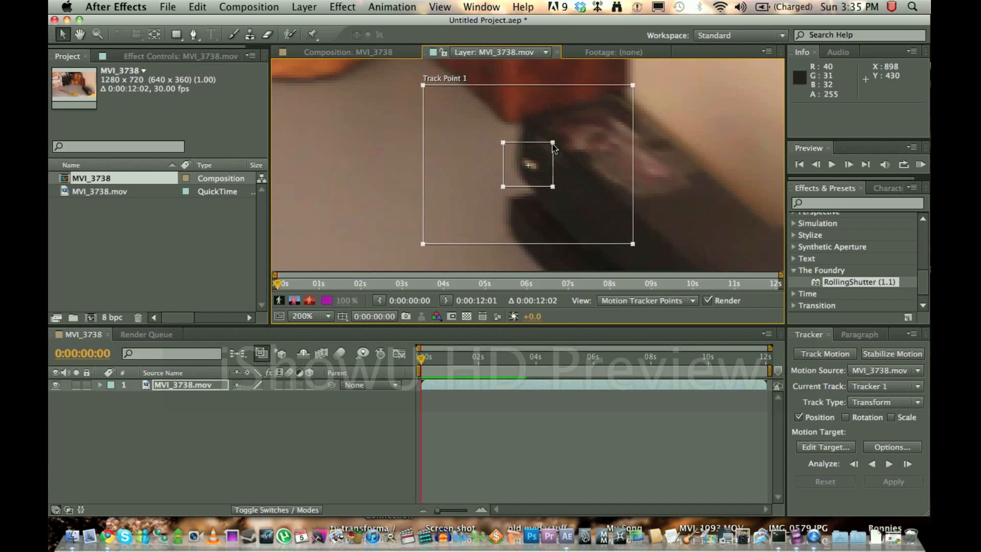
click(310, 316)
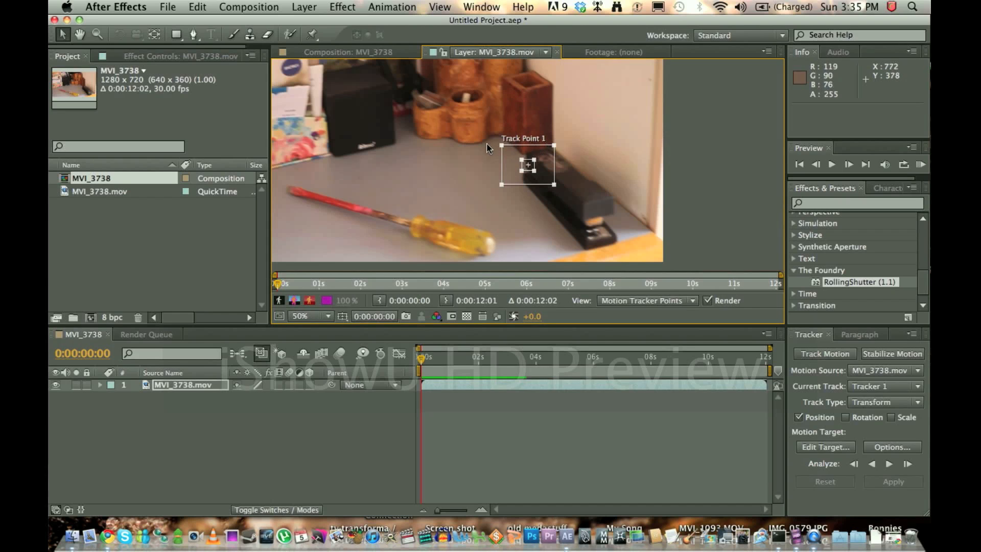
mouse_move(504, 124)
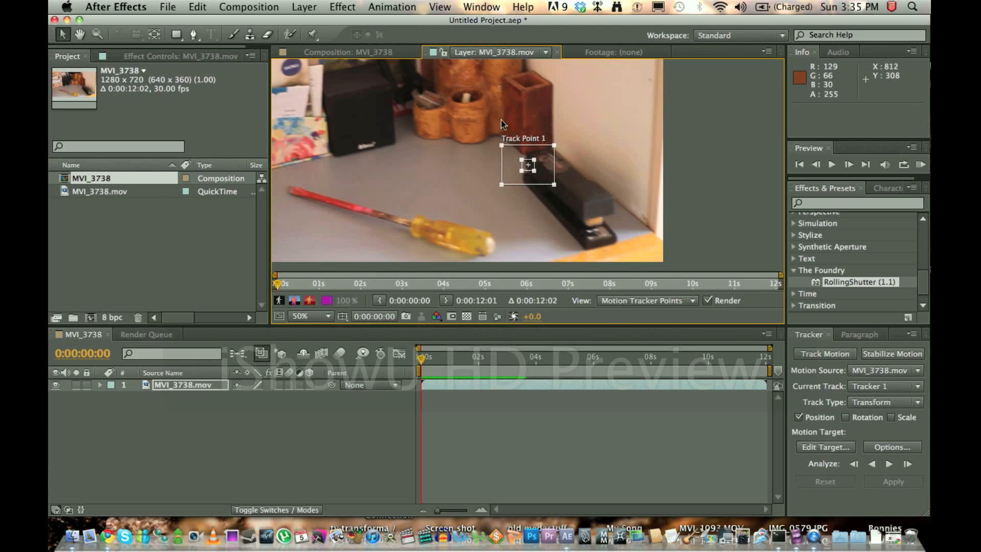
click(299, 315)
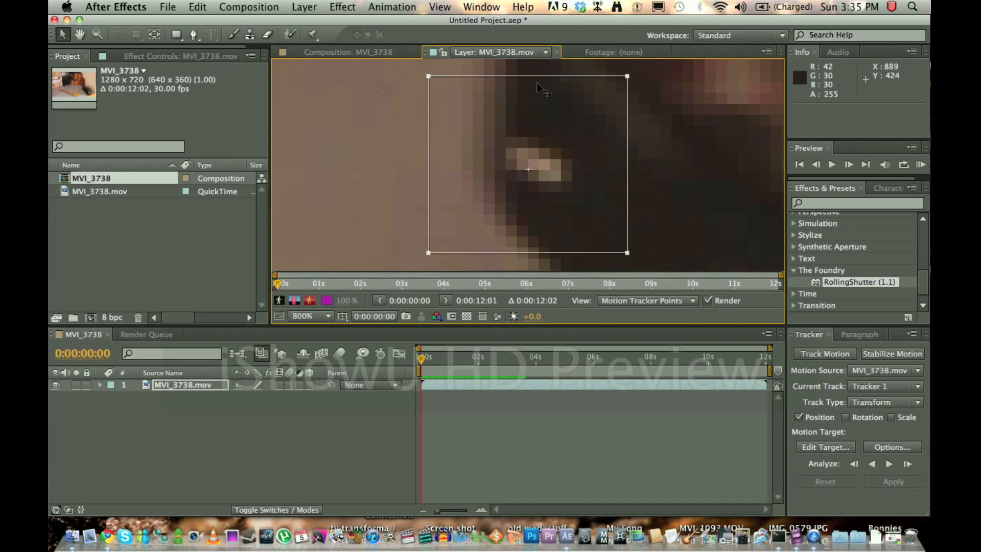
mouse_move(524, 92)
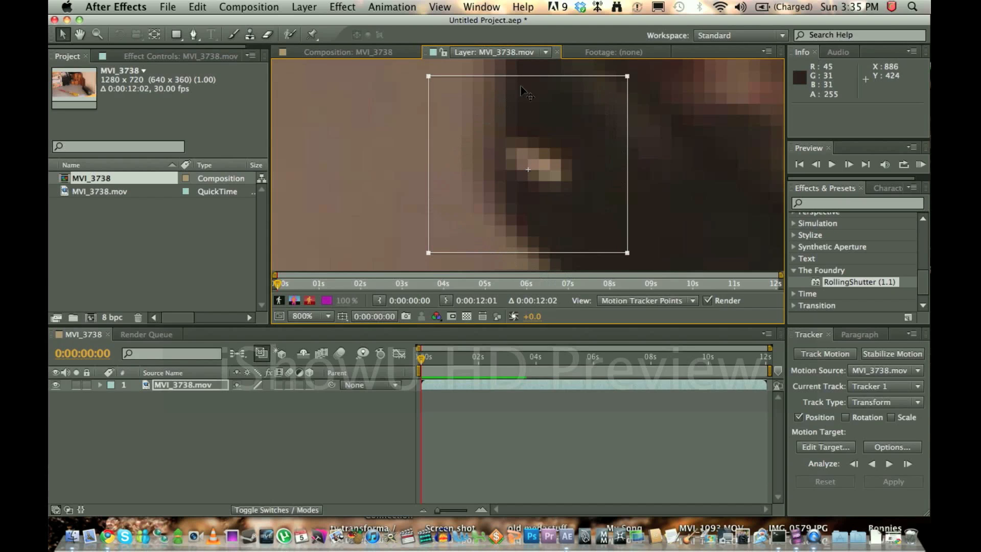
mouse_move(508, 158)
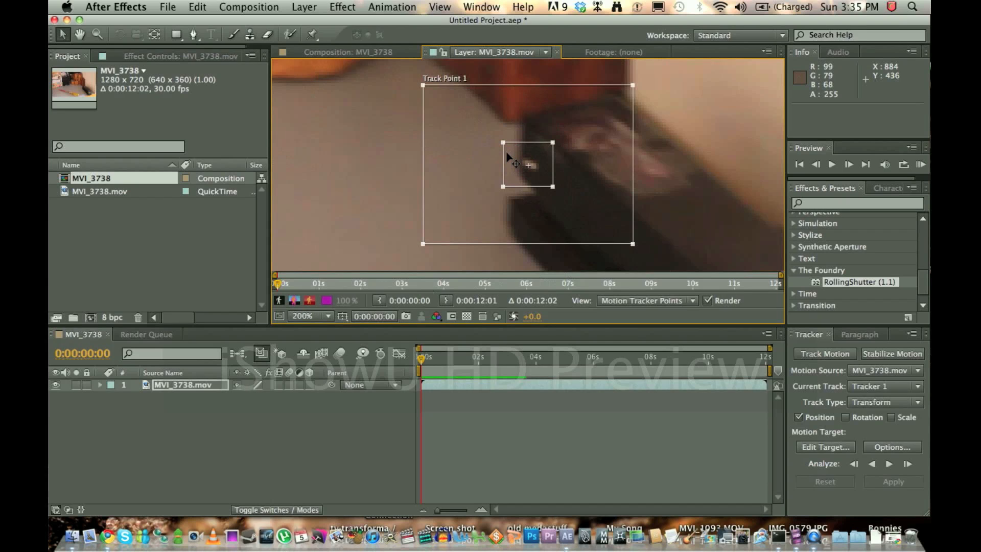
mouse_move(579, 194)
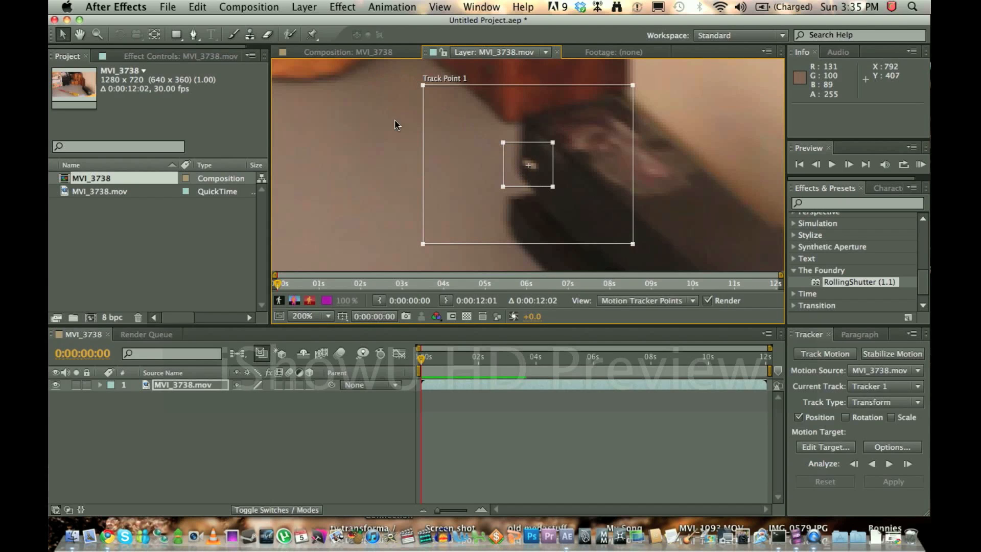
mouse_move(391, 122)
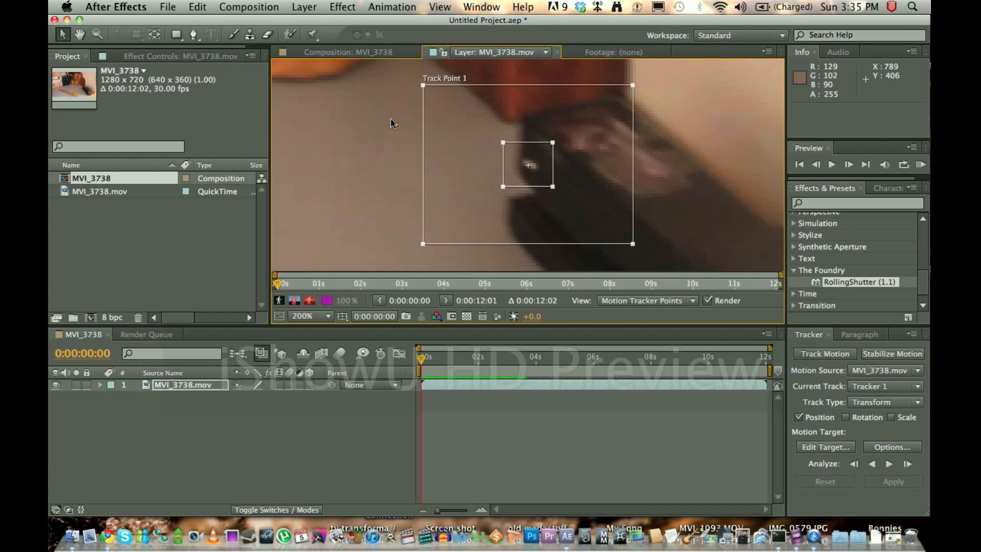
mouse_move(390, 124)
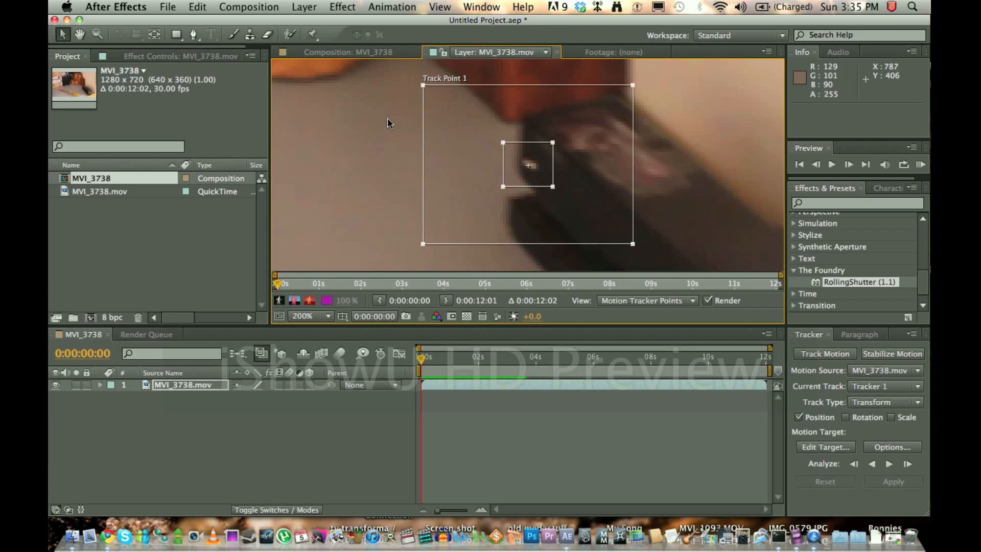
mouse_move(447, 129)
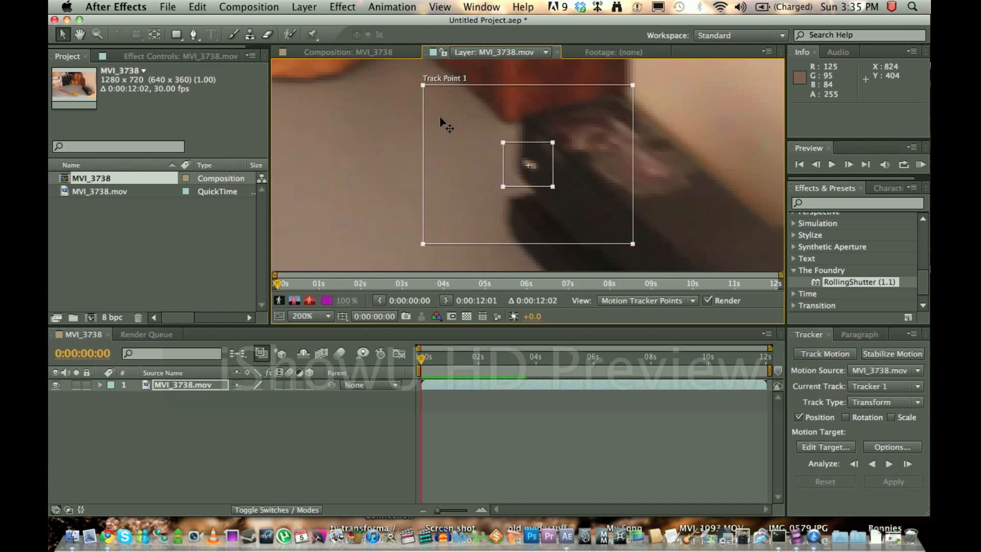
mouse_move(416, 81)
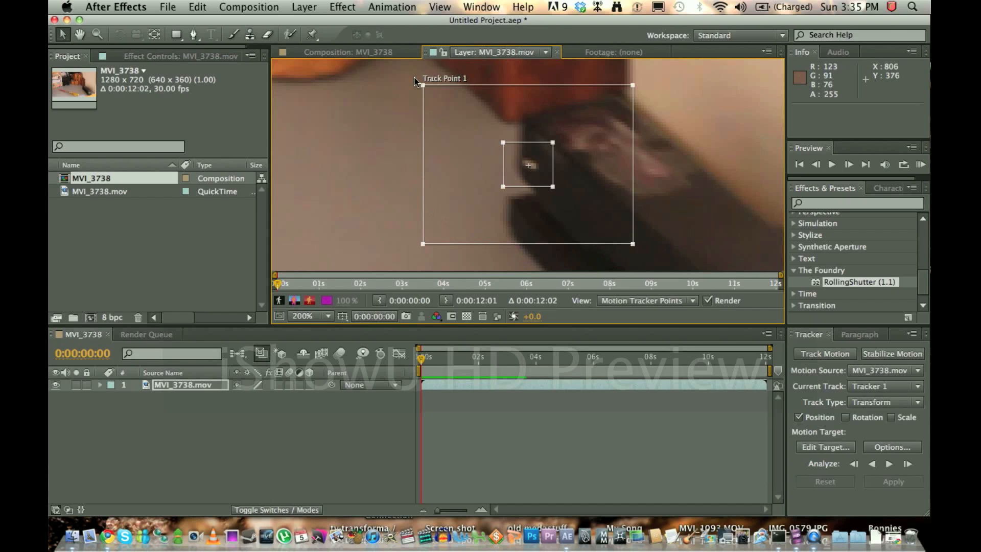
mouse_move(589, 244)
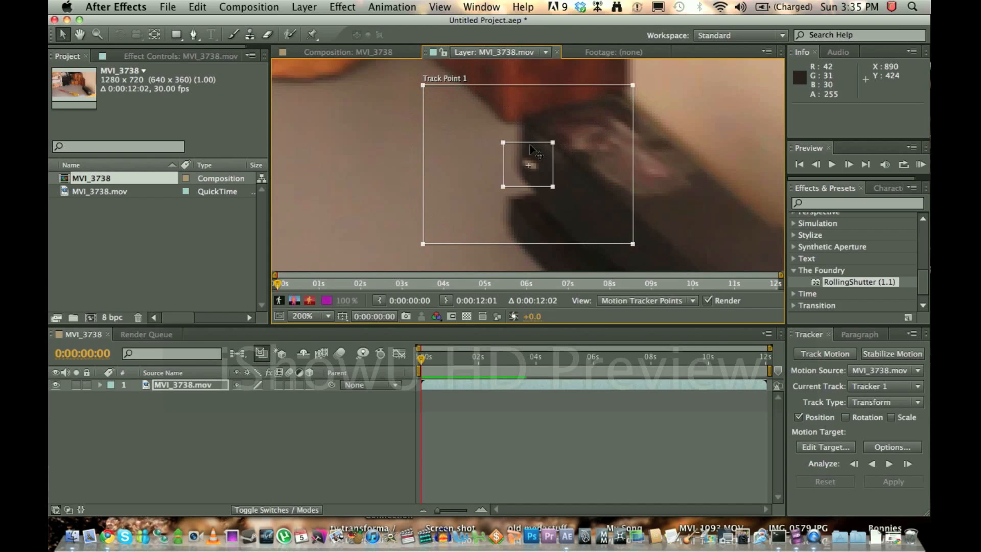
mouse_move(548, 106)
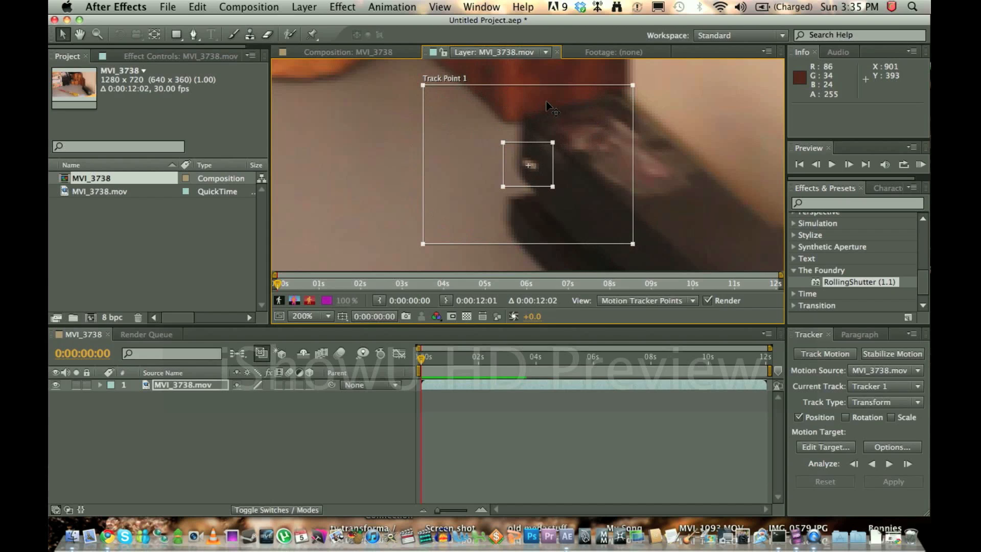
mouse_move(436, 106)
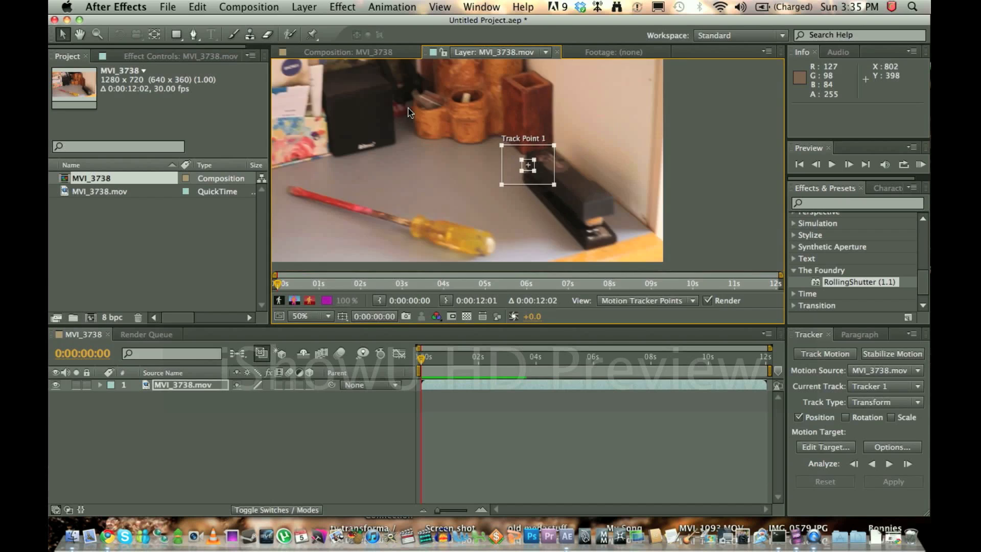
click(306, 315)
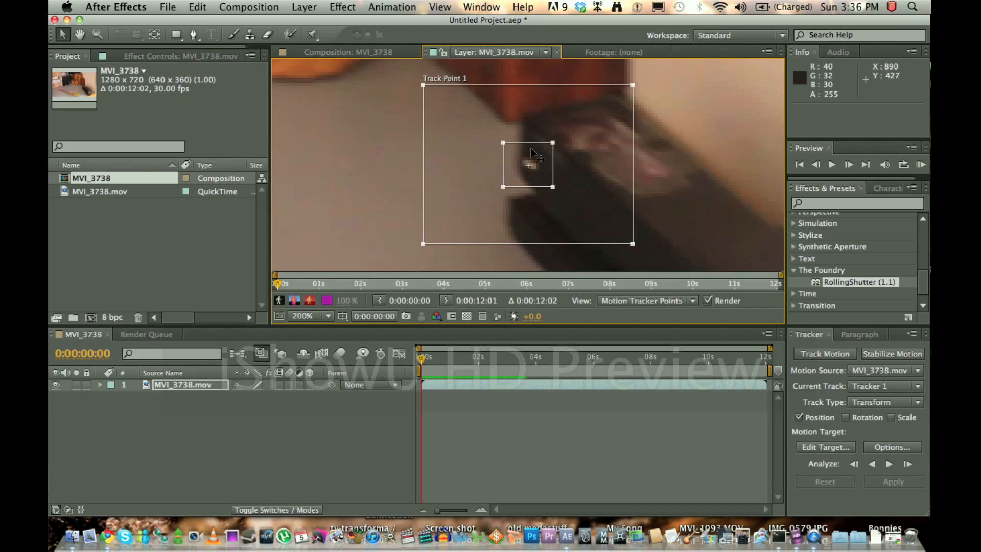
click(306, 316)
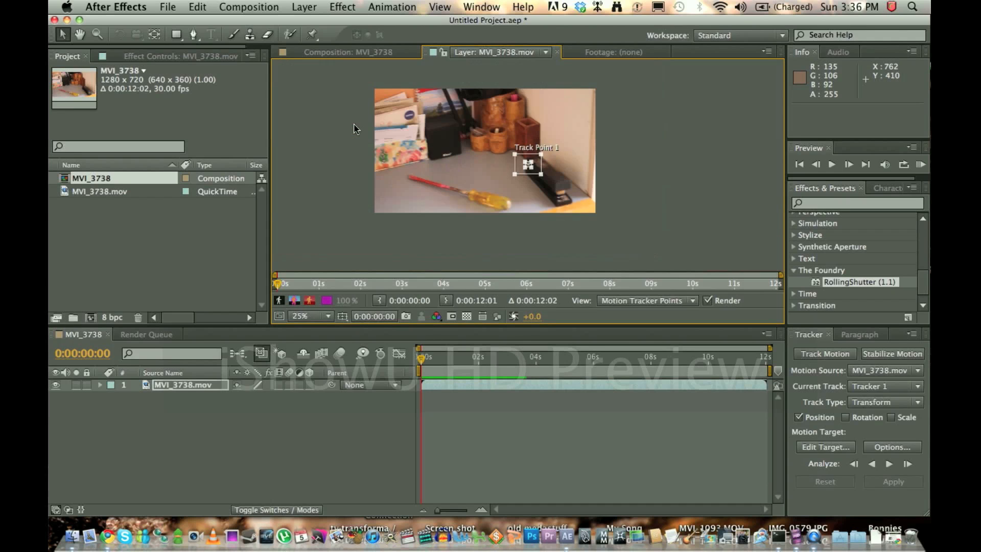
click(309, 316)
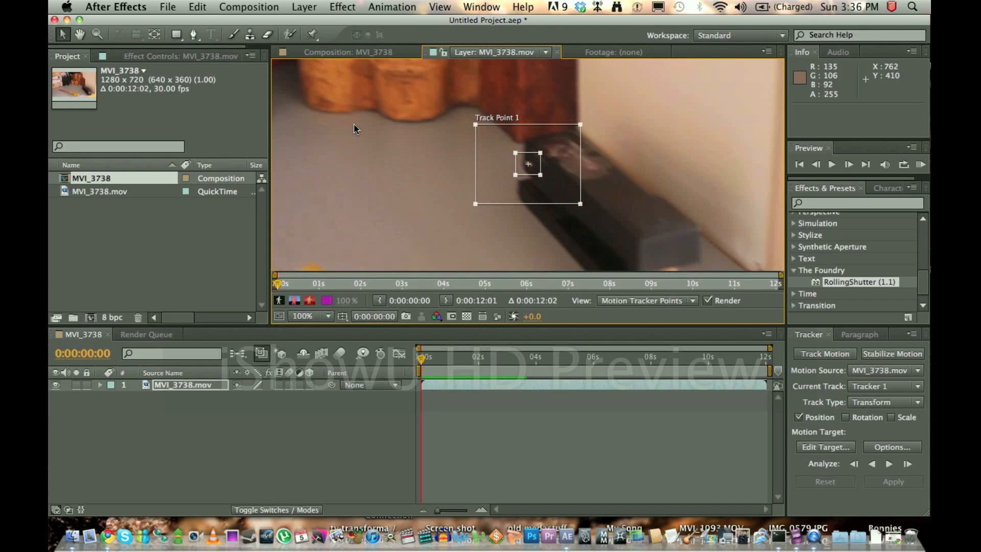
mouse_move(406, 132)
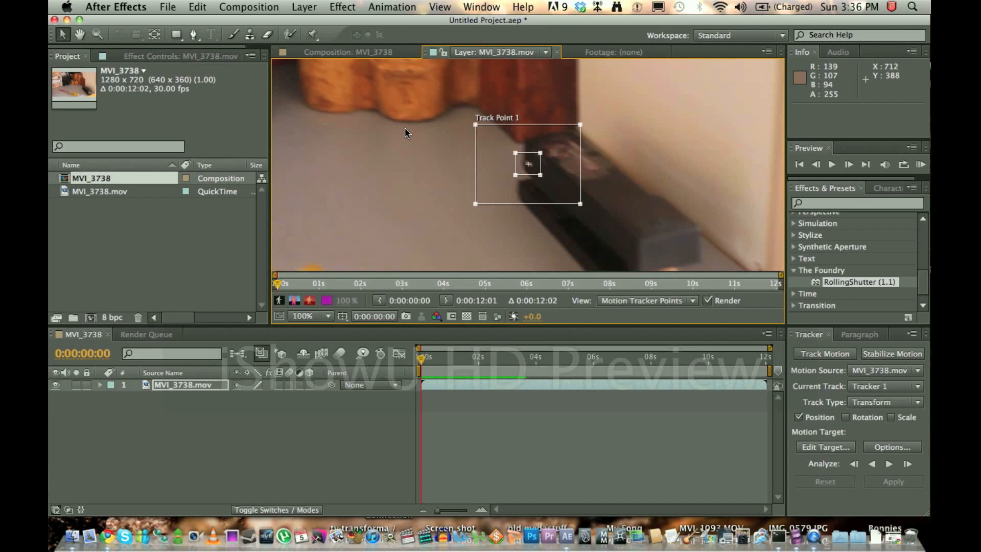
mouse_move(483, 139)
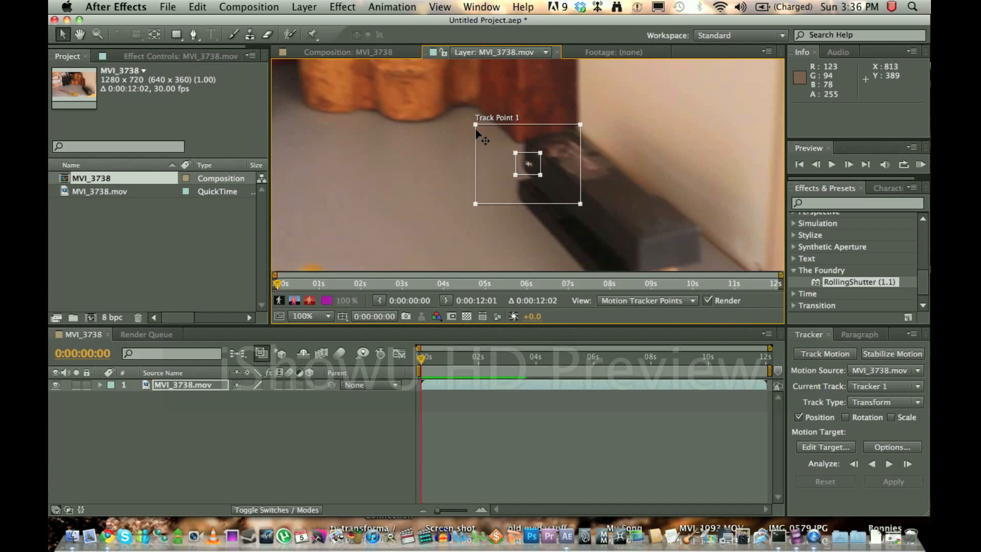
mouse_move(816, 436)
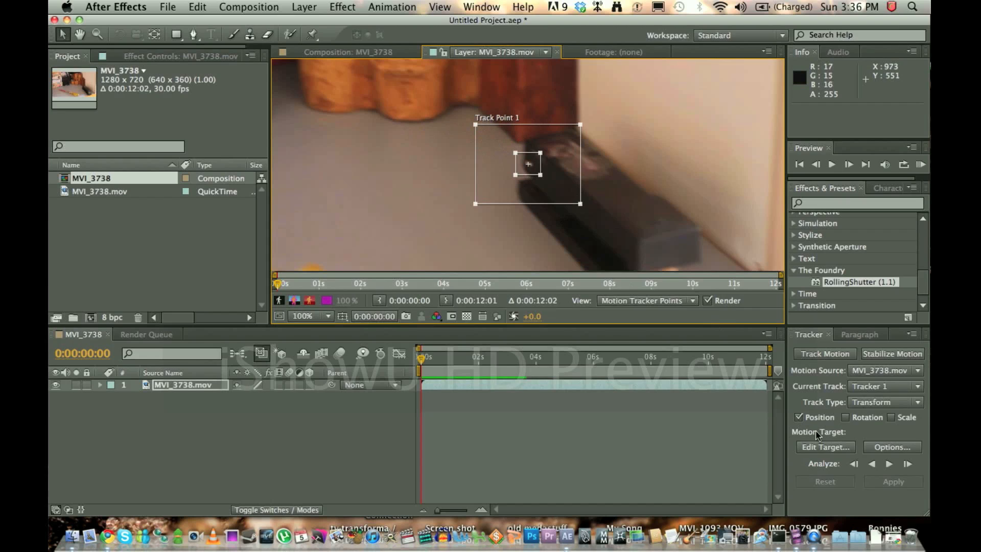
mouse_move(889, 463)
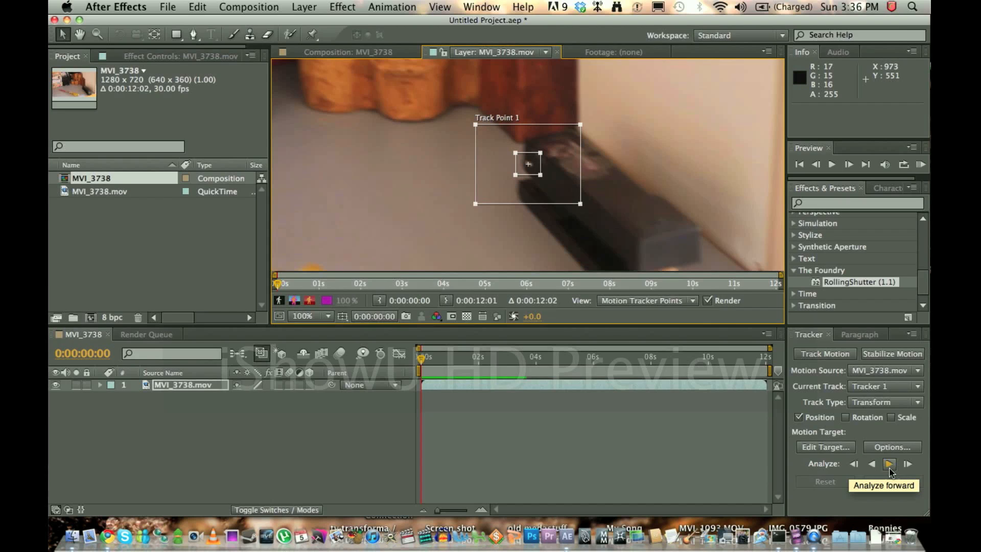
Analyze Track Point 1 forward one frame at a time through about six seconds of the clip.
click(889, 464)
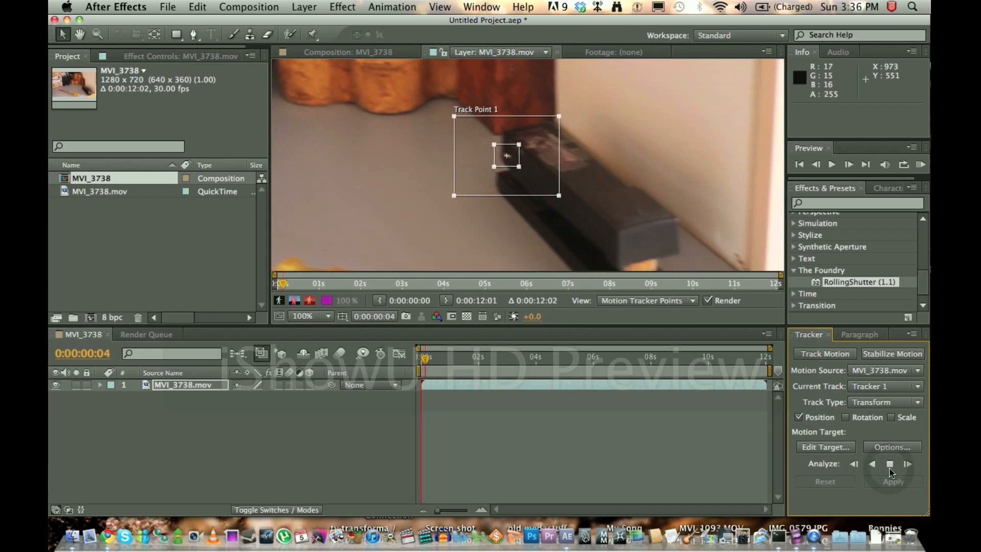
click(907, 464)
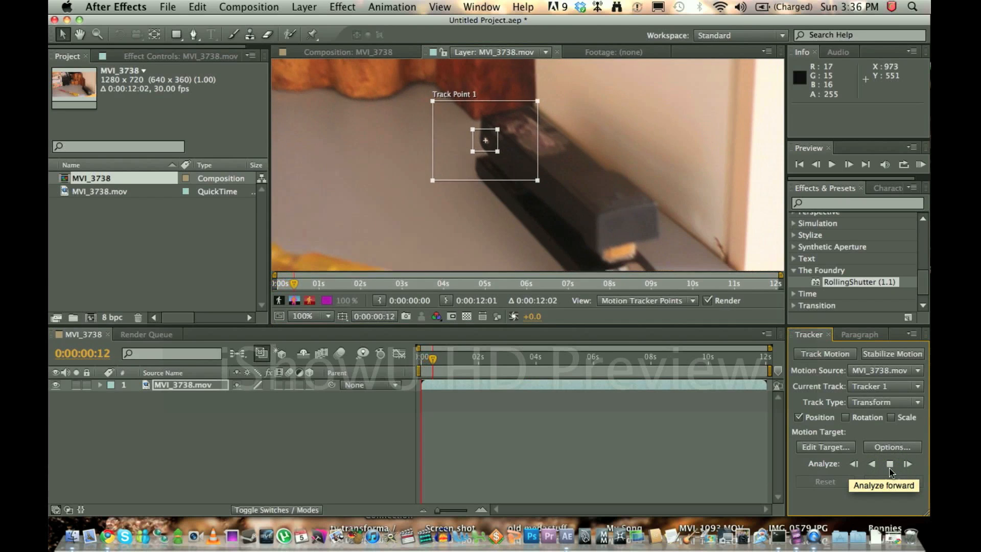
click(908, 464)
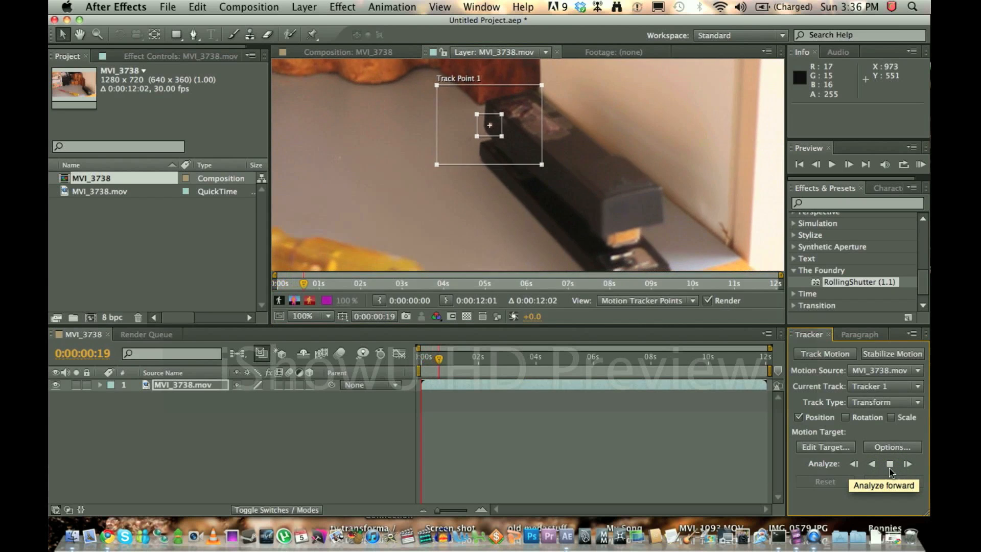
click(908, 463)
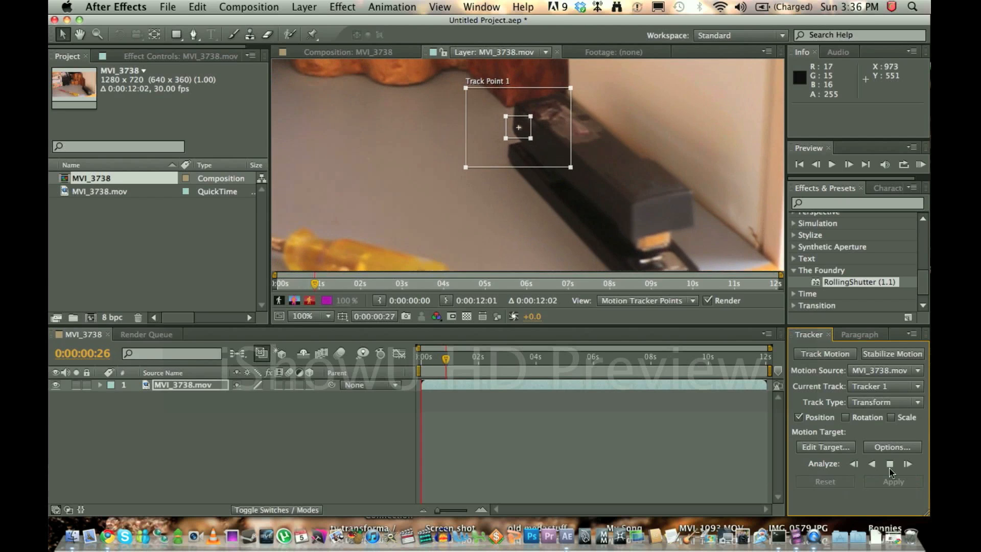
click(908, 464)
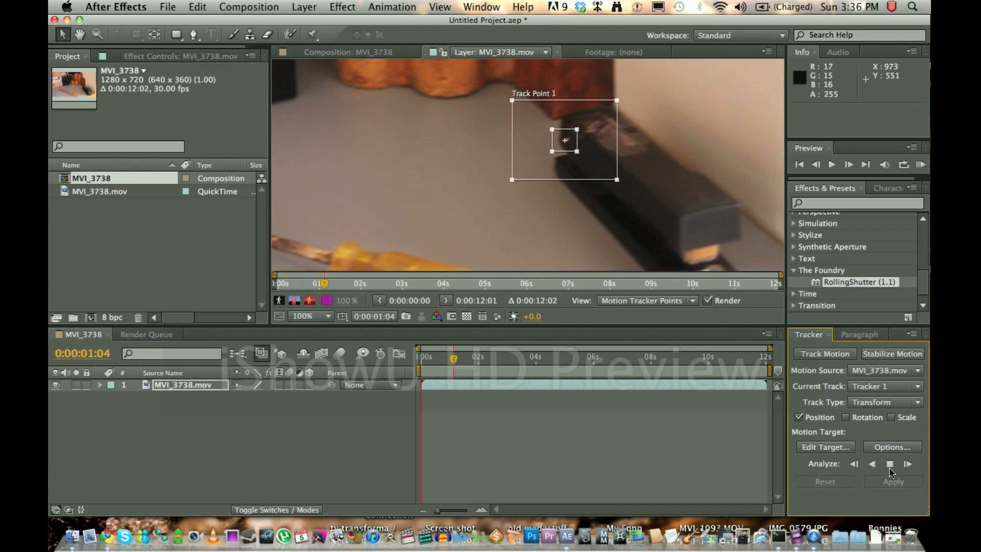
click(908, 464)
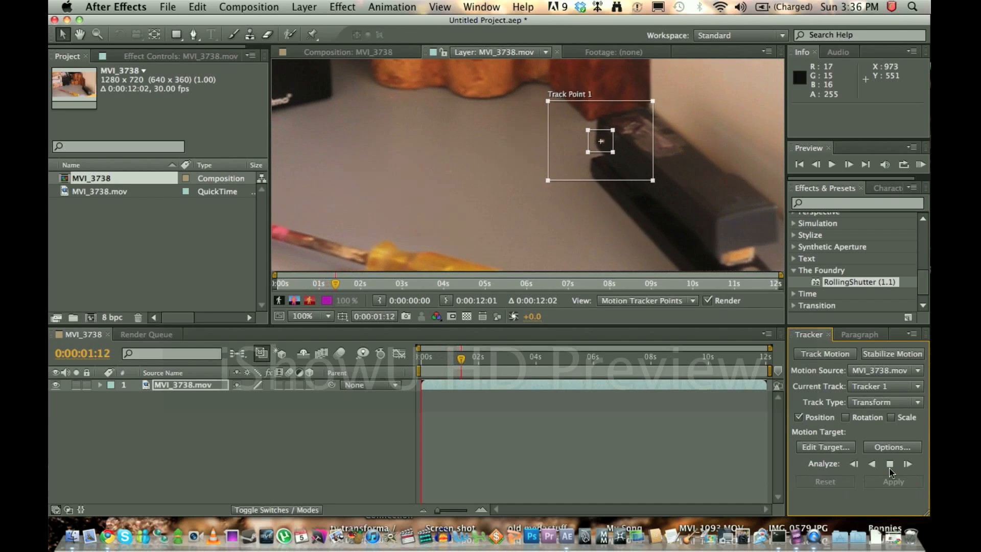
click(907, 464)
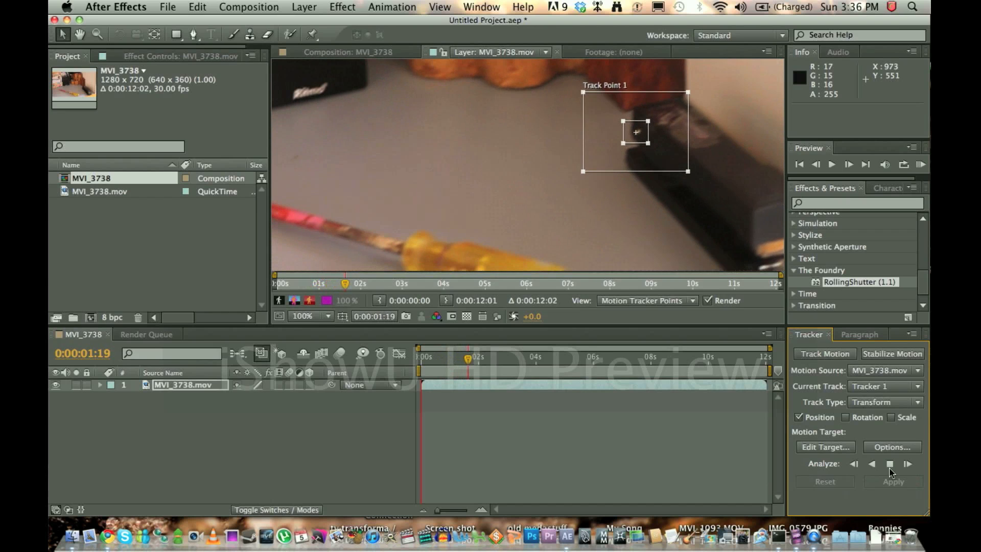
click(906, 464)
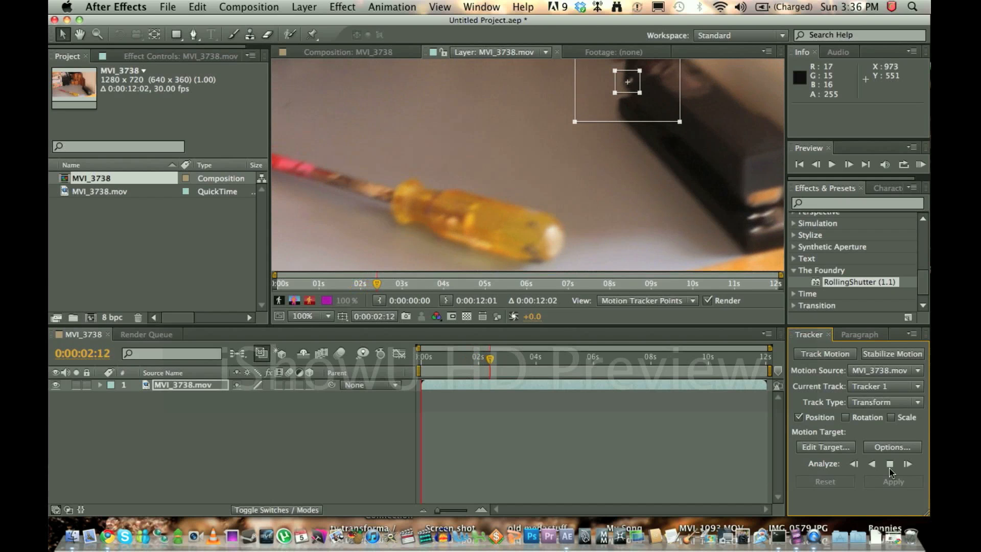
click(907, 464)
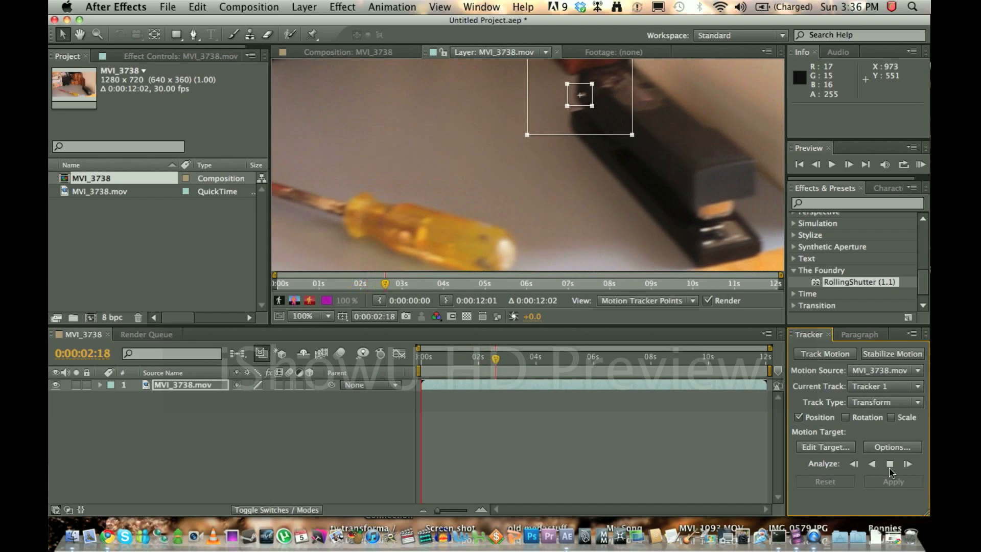
click(906, 464)
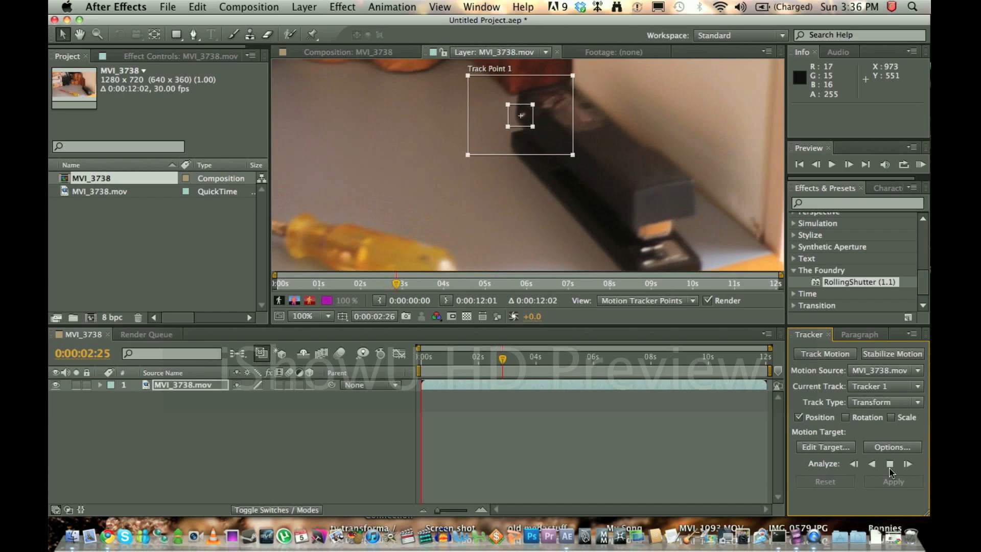
click(907, 464)
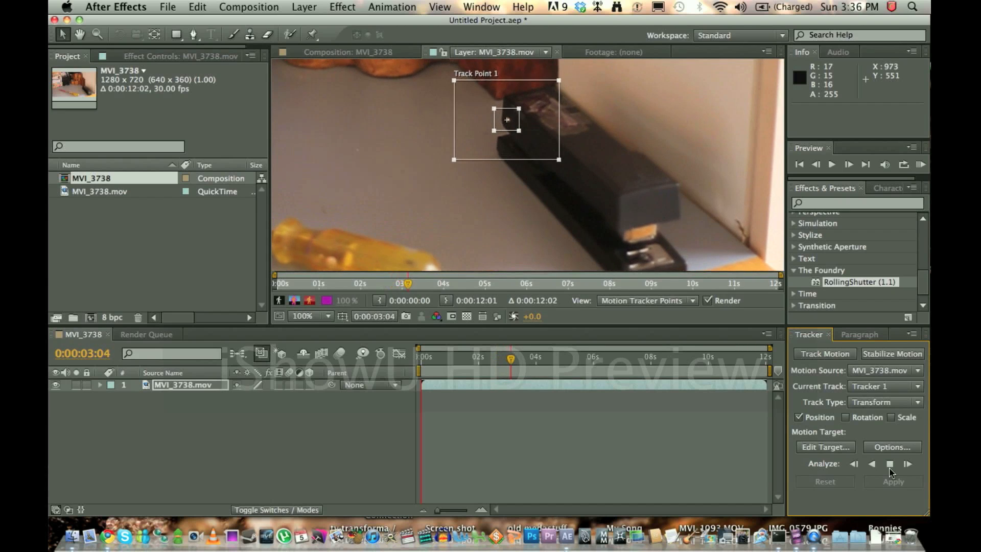
click(907, 464)
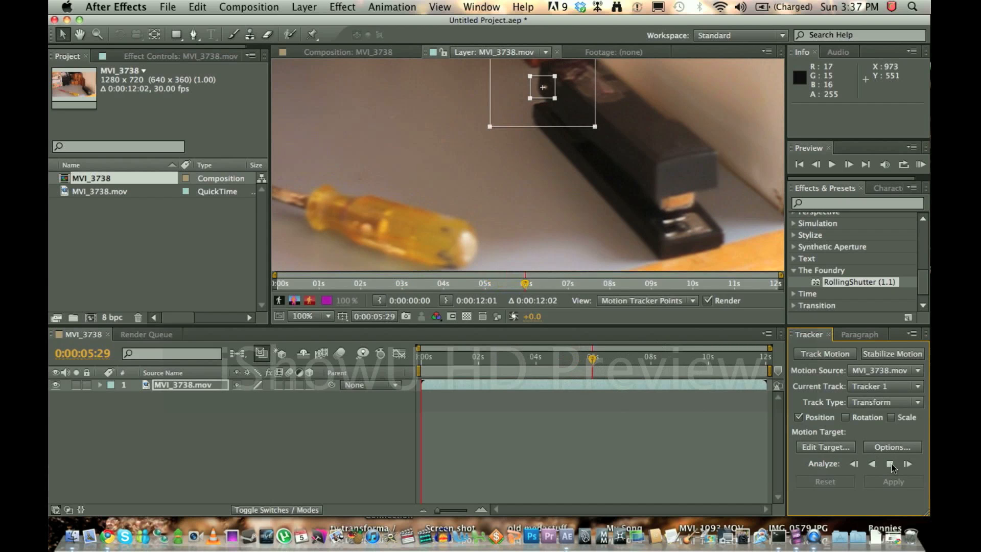
click(907, 464)
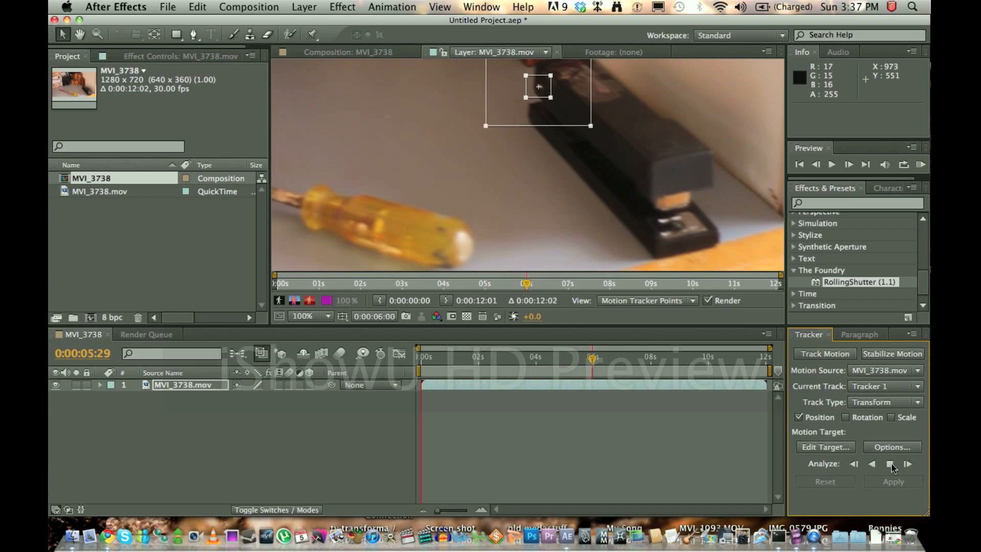
click(907, 464)
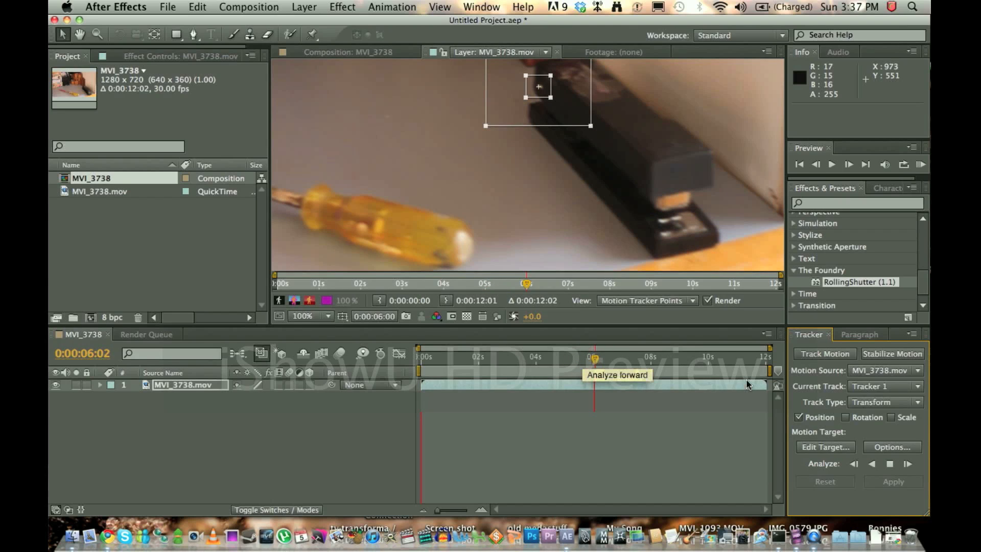
Analyze one more frame and zoom the layer view out to show the whole frame.
click(890, 464)
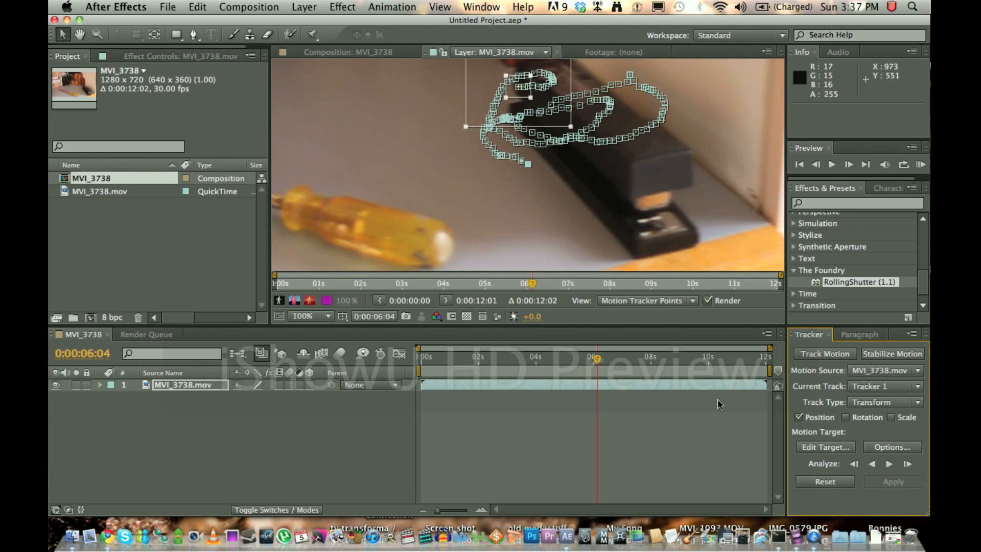
mouse_move(751, 419)
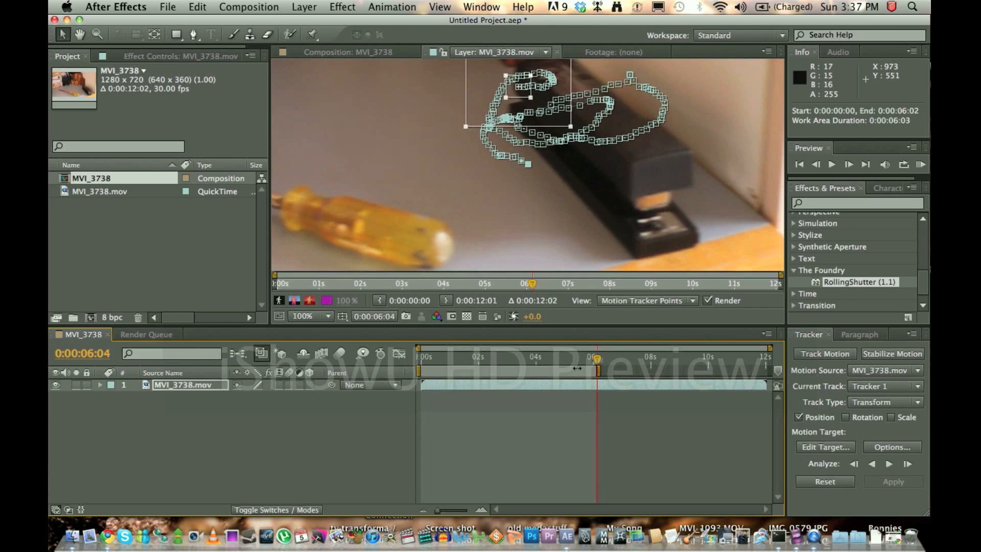
mouse_move(436, 365)
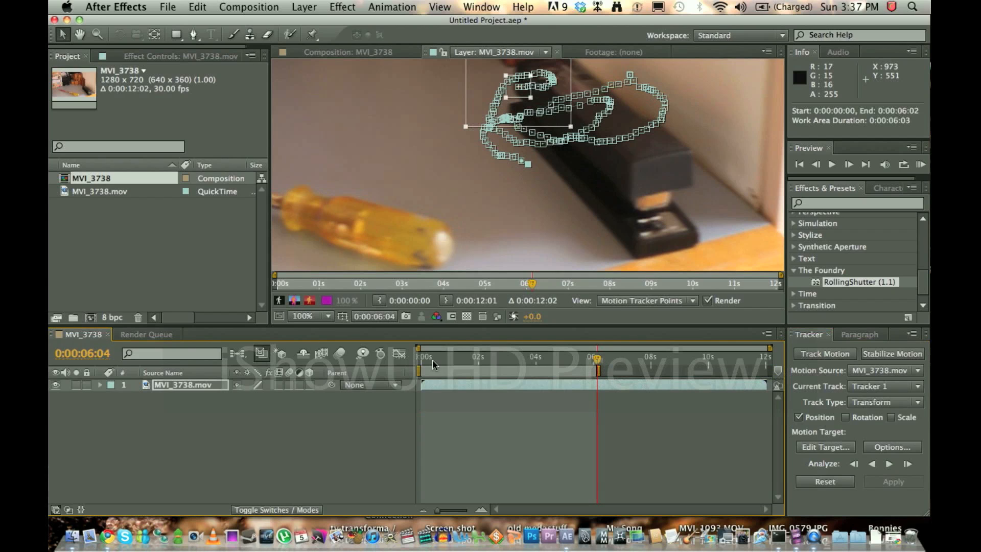
mouse_move(773, 353)
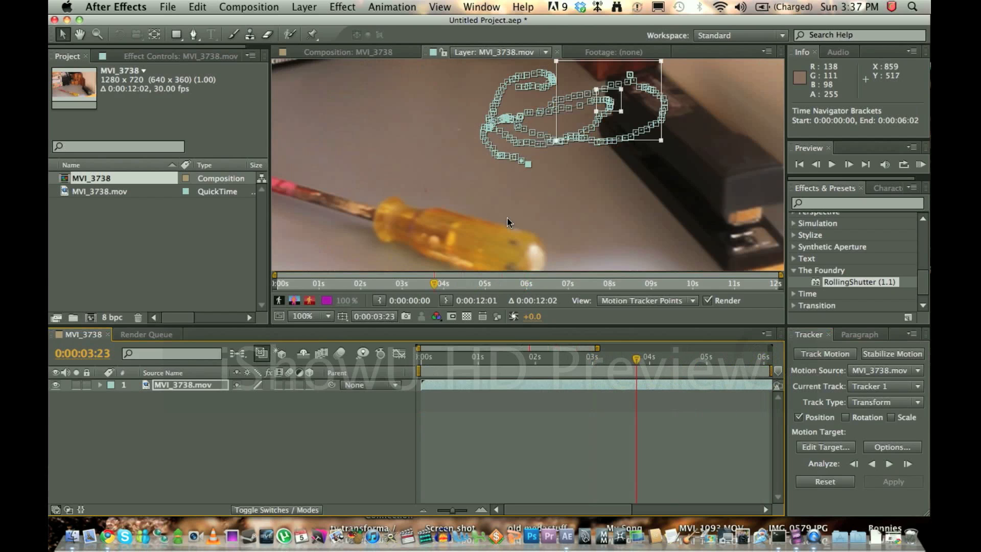
click(305, 316)
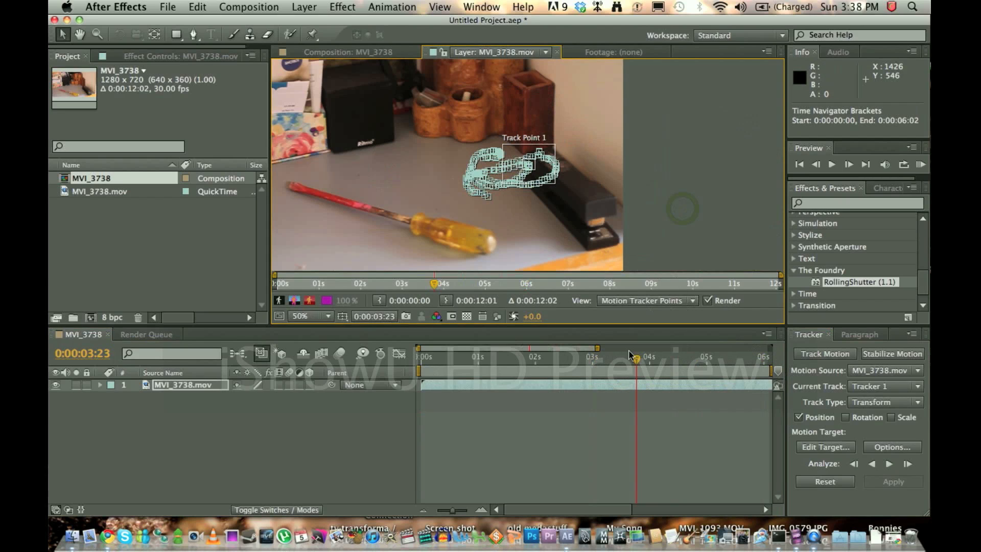
click(563, 356)
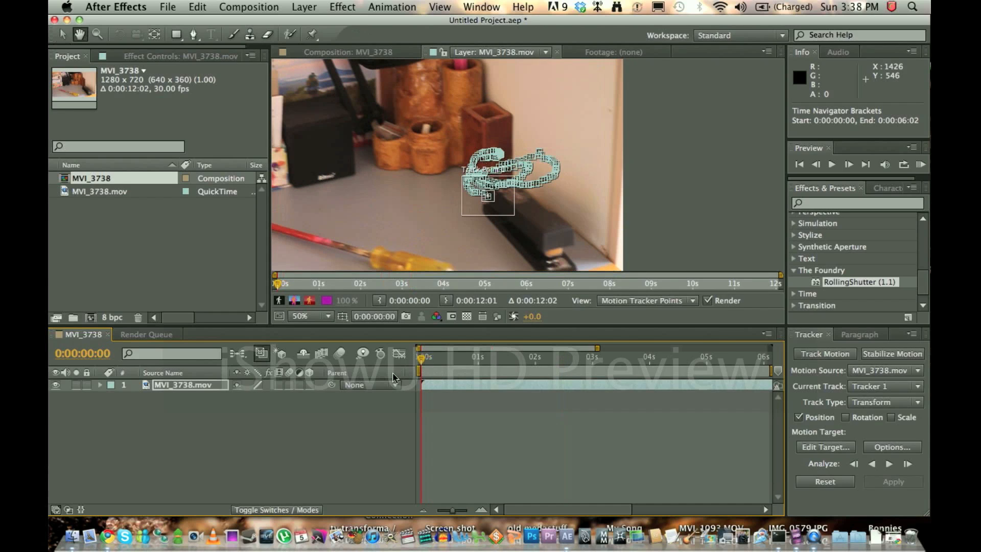
click(887, 464)
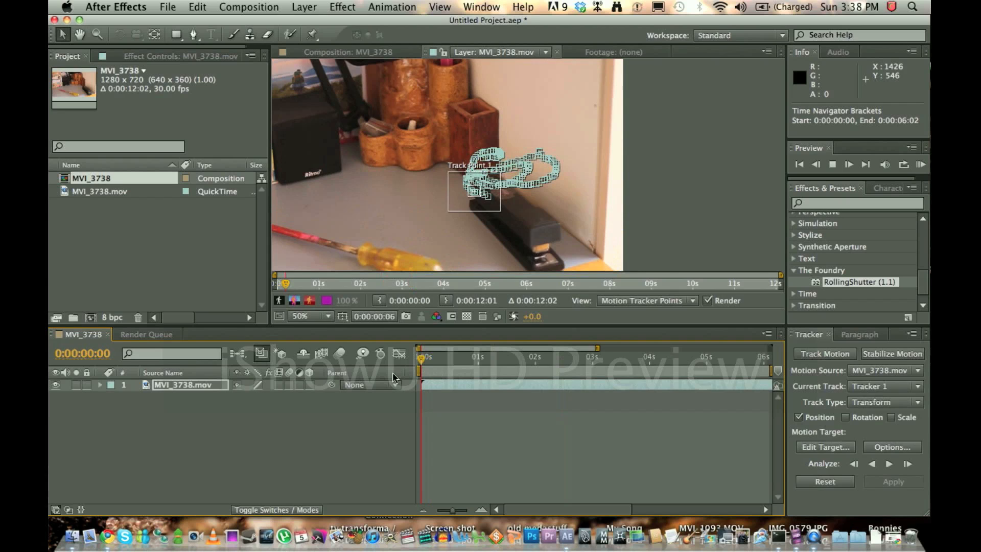
click(888, 464)
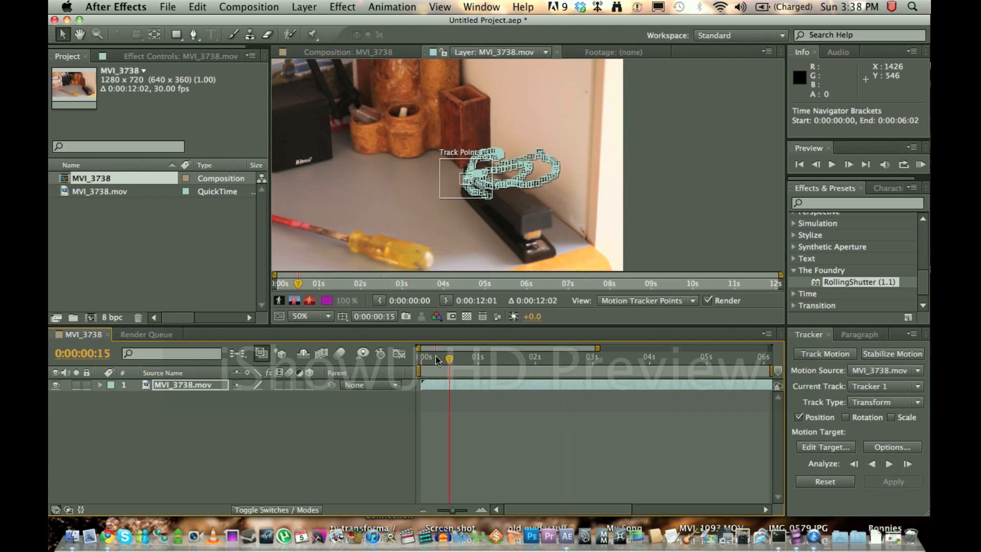
Show the MVI_3738 composition and set its preview resolution to Third.
click(349, 52)
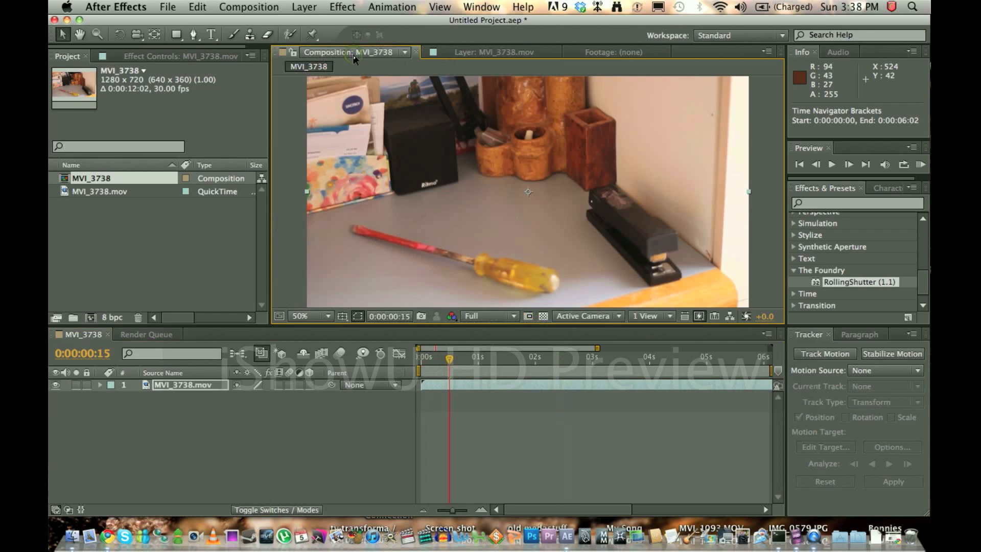
click(487, 316)
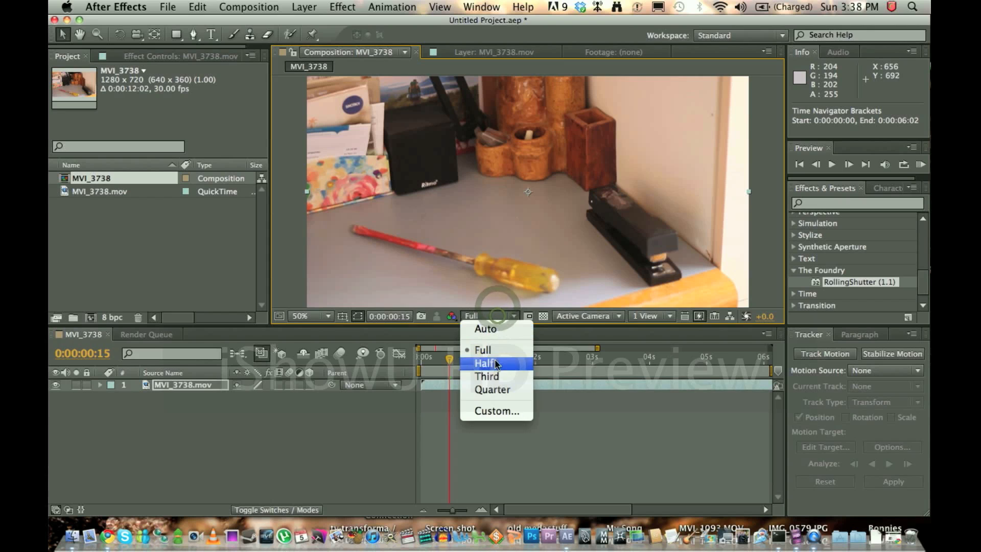
click(486, 376)
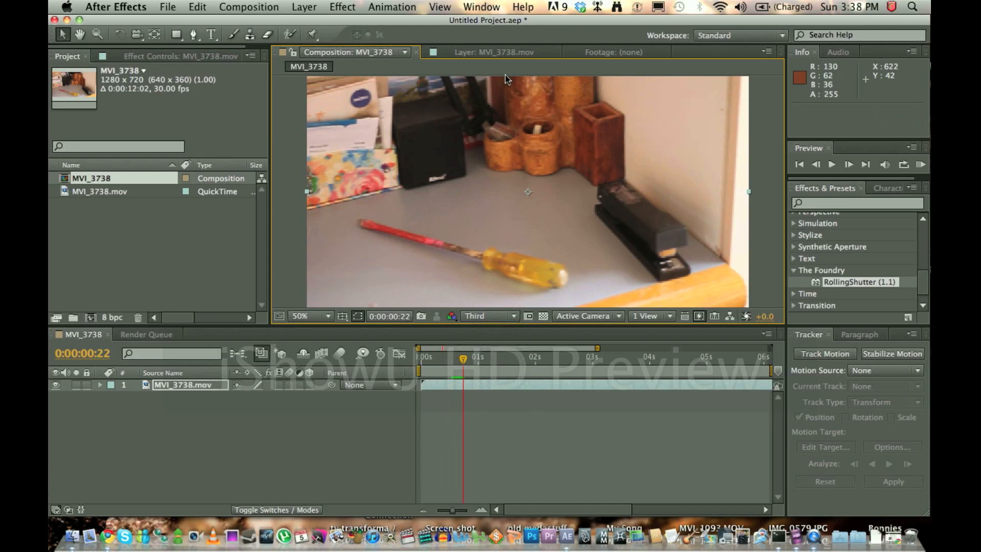
mouse_move(509, 53)
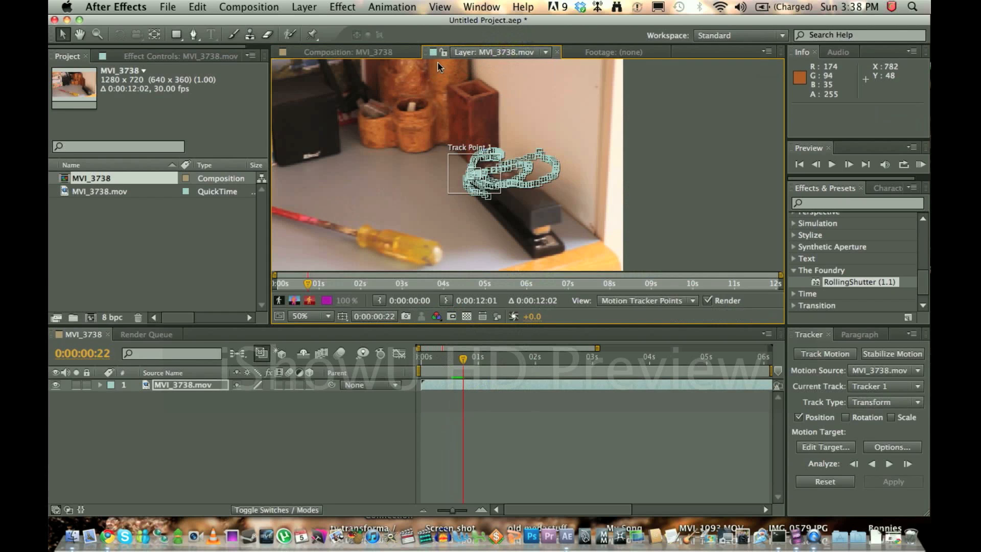
click(348, 52)
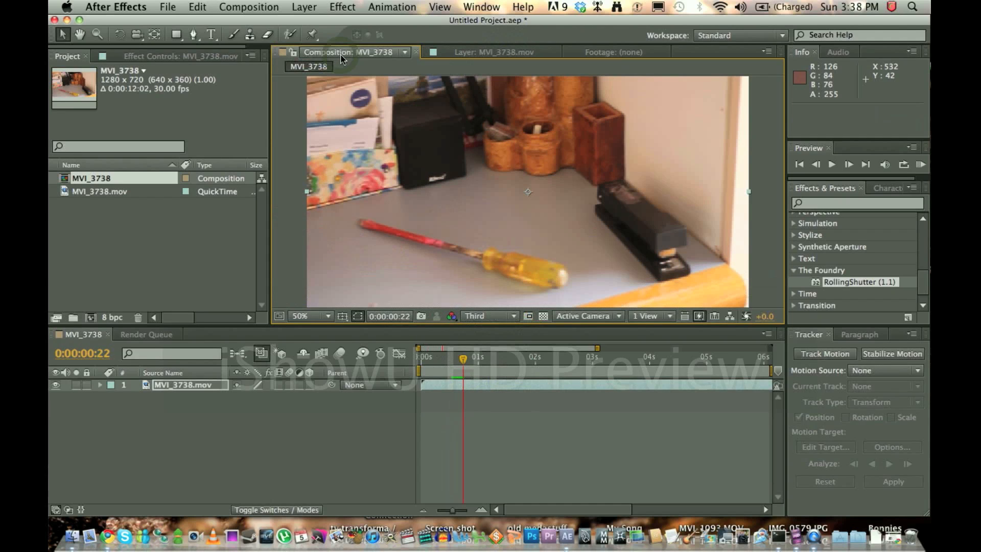
mouse_move(319, 248)
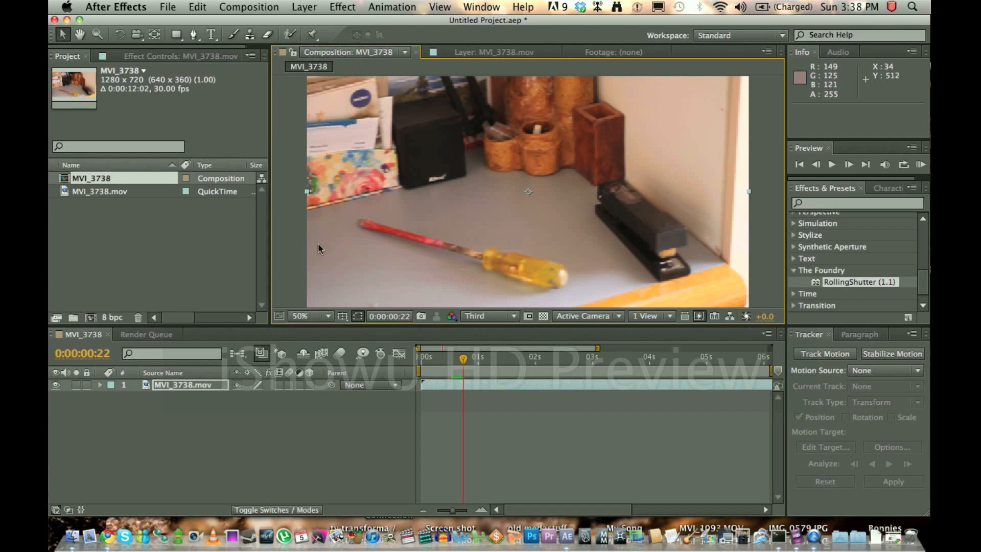
mouse_move(112, 170)
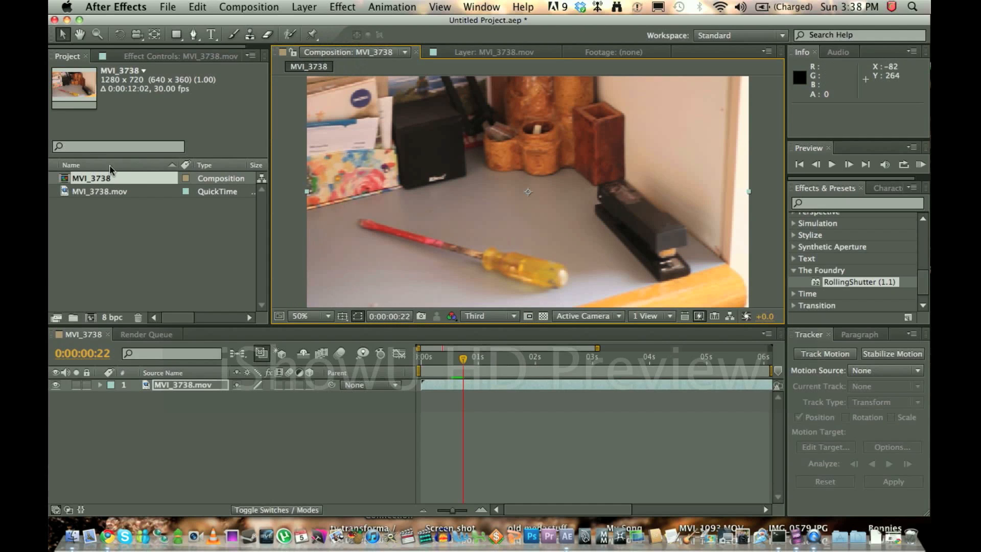
mouse_move(211, 35)
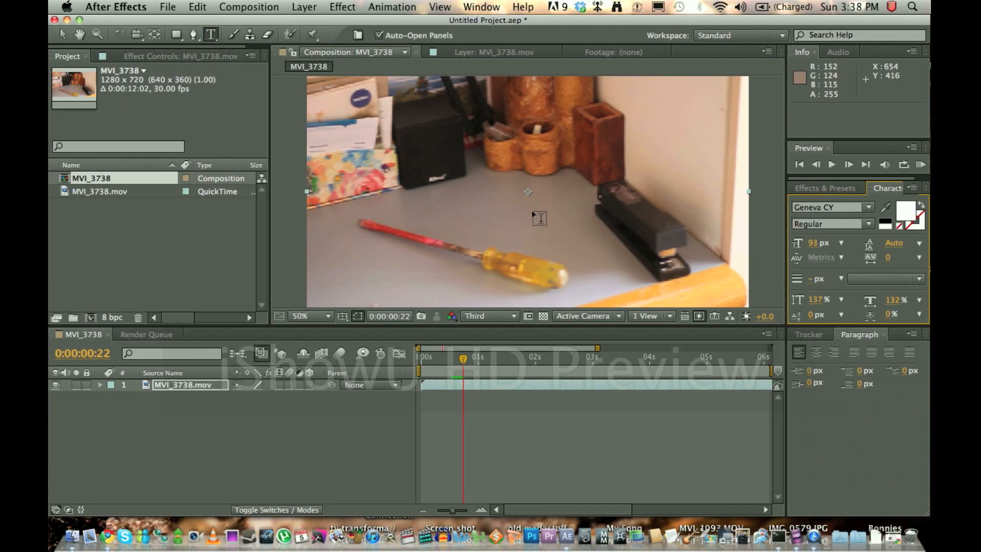
Add a white text layer over the footage reading 'Dylser4' in place of 'Stapler'.
click(461, 191)
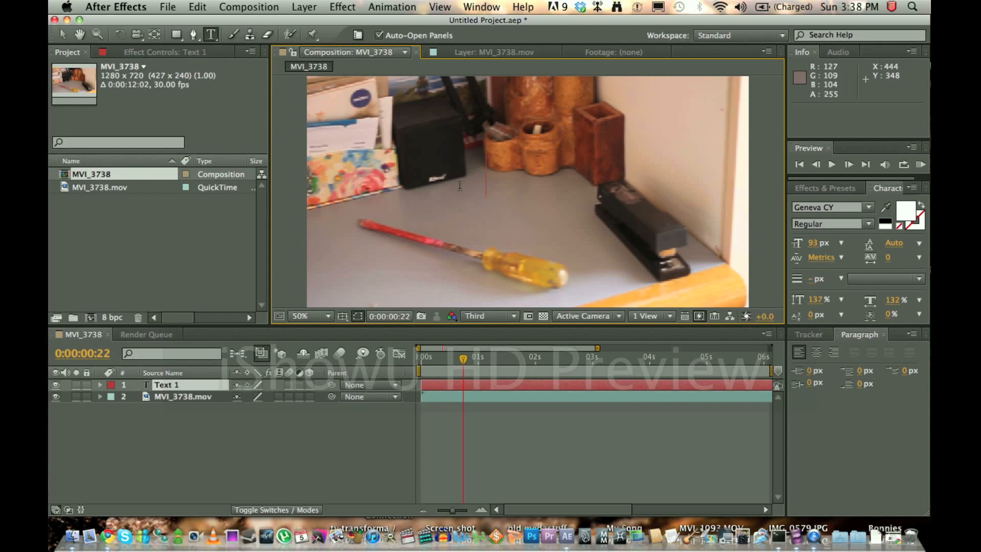
text(Stapler)
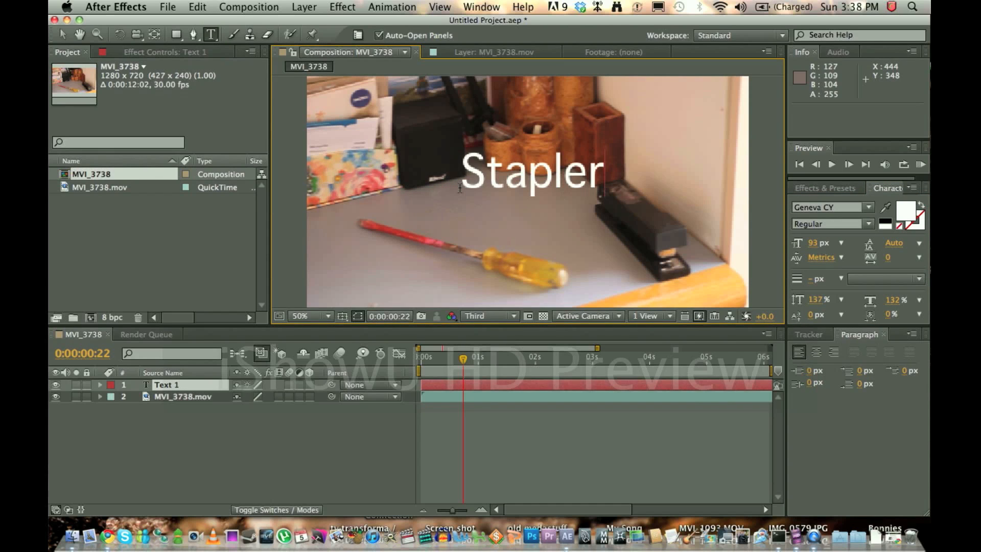
key(Backspace)
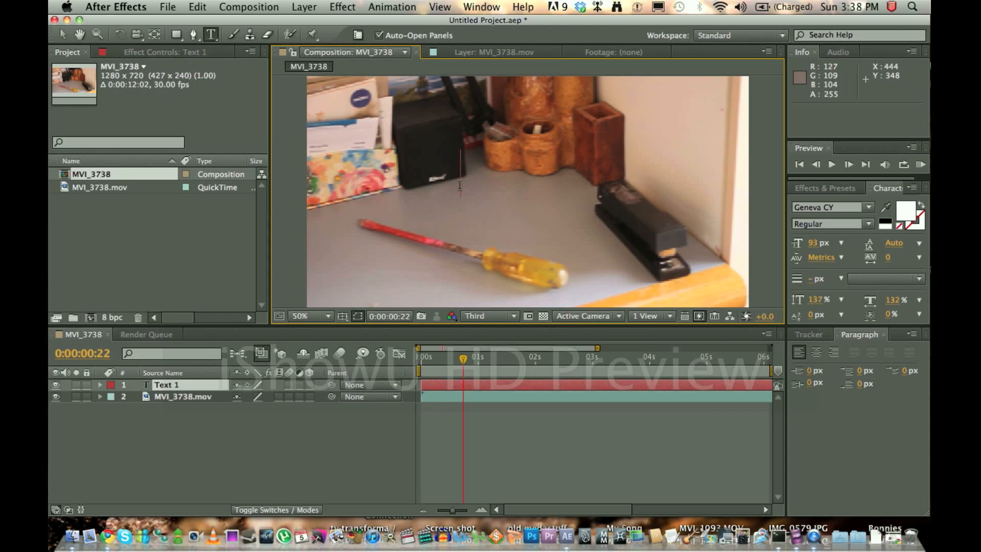
text(Dylser4)
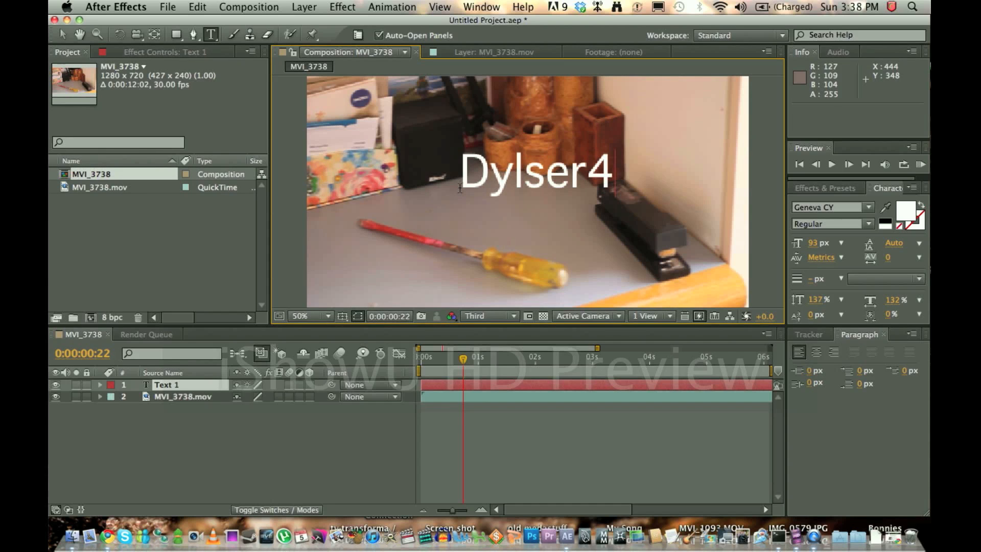
mouse_move(62, 34)
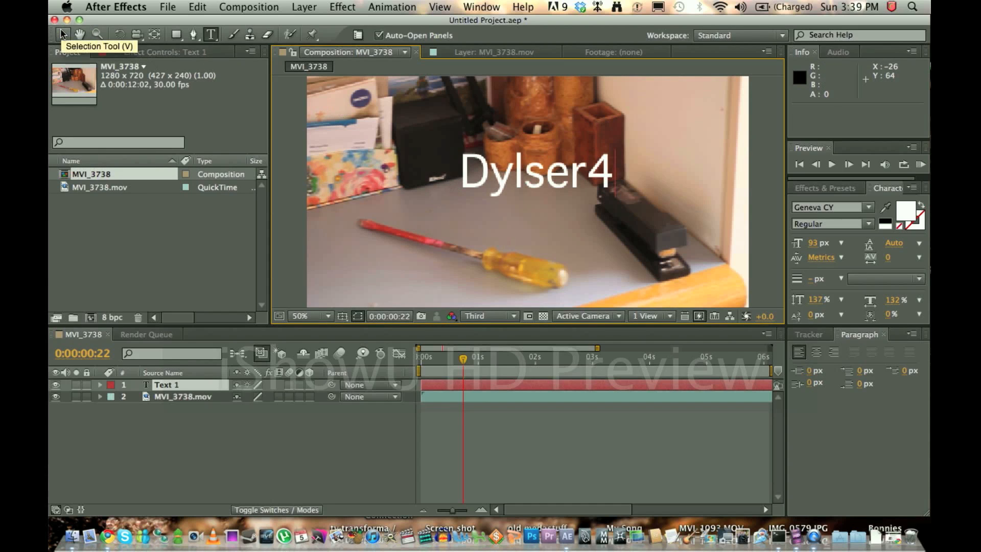
click(531, 175)
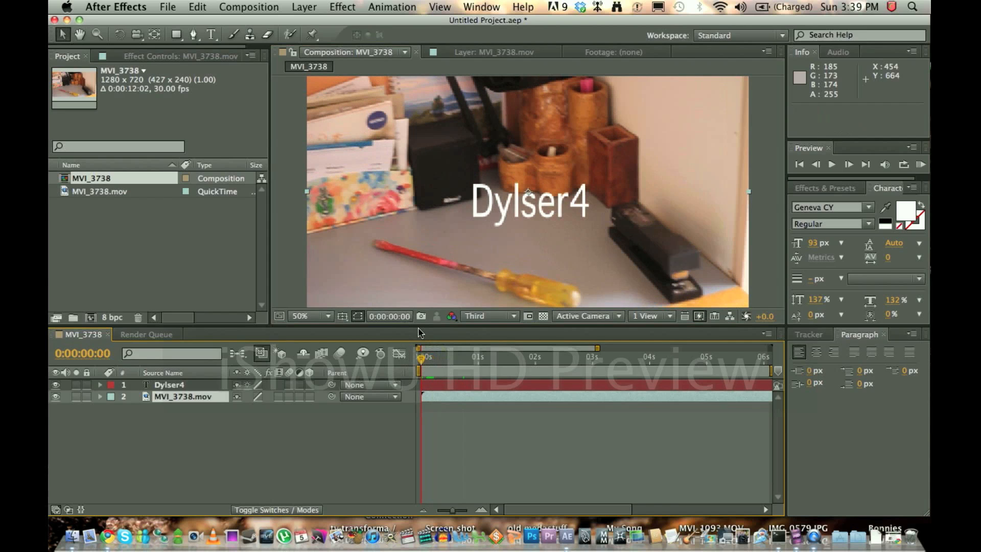
Set the tracker's Motion Source to MVI_3738.mov.
click(494, 53)
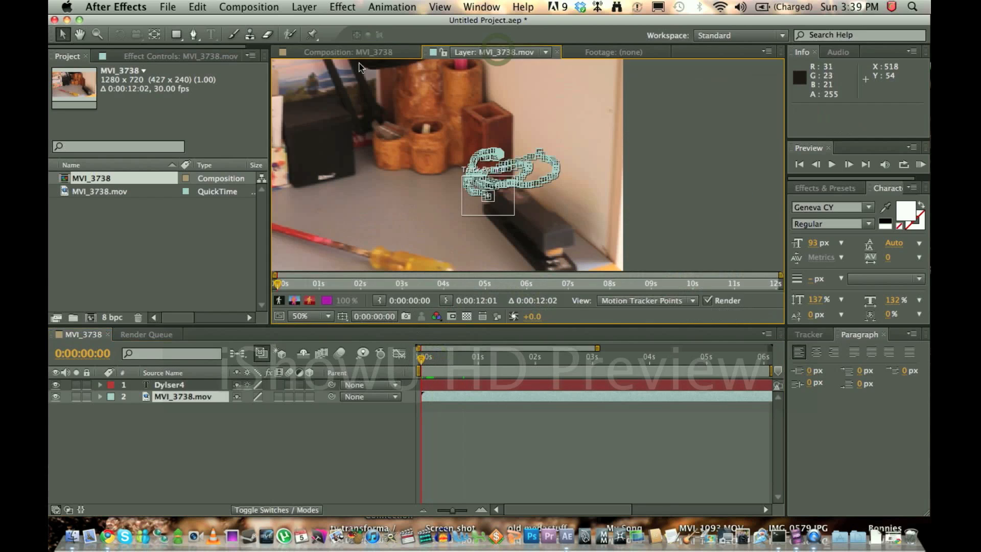
click(348, 53)
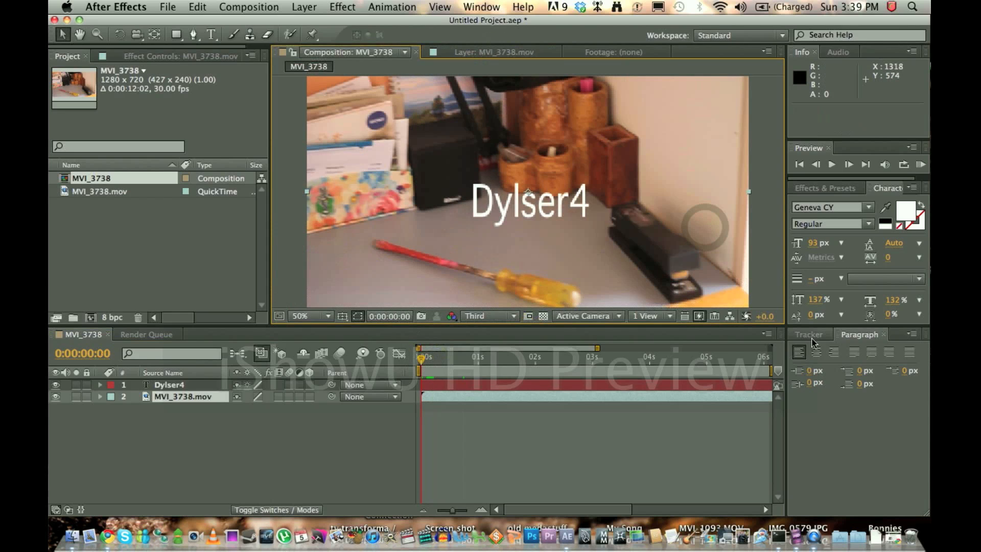
click(808, 334)
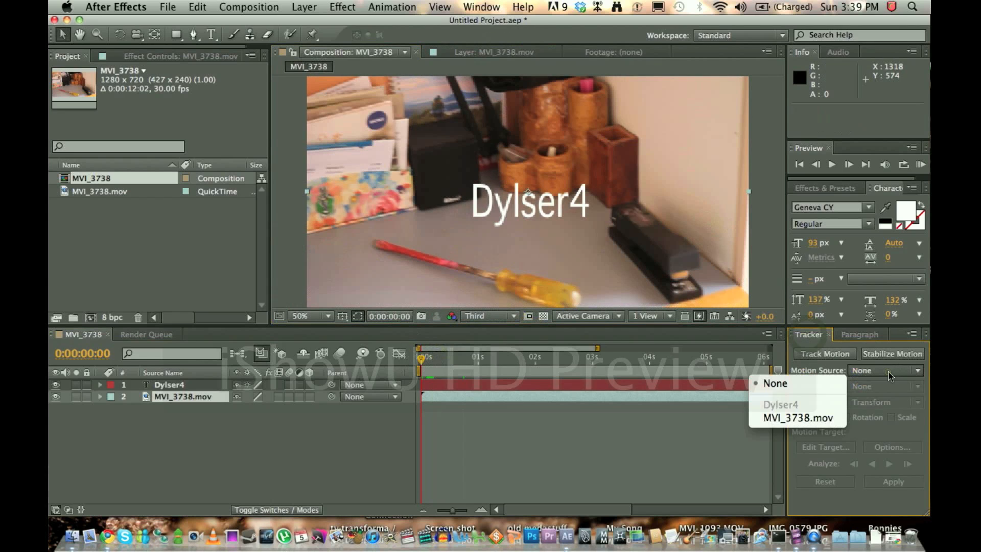
mouse_move(798, 417)
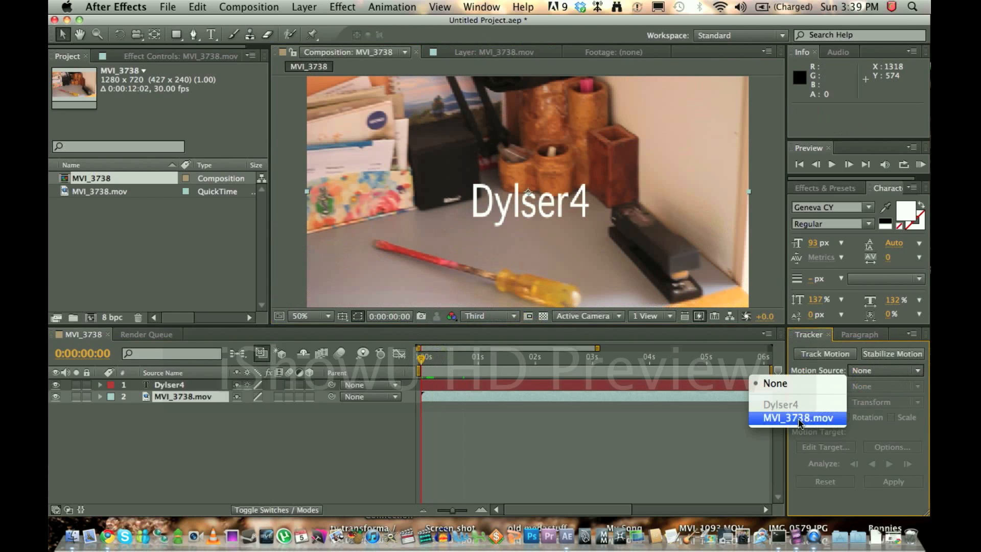
click(797, 417)
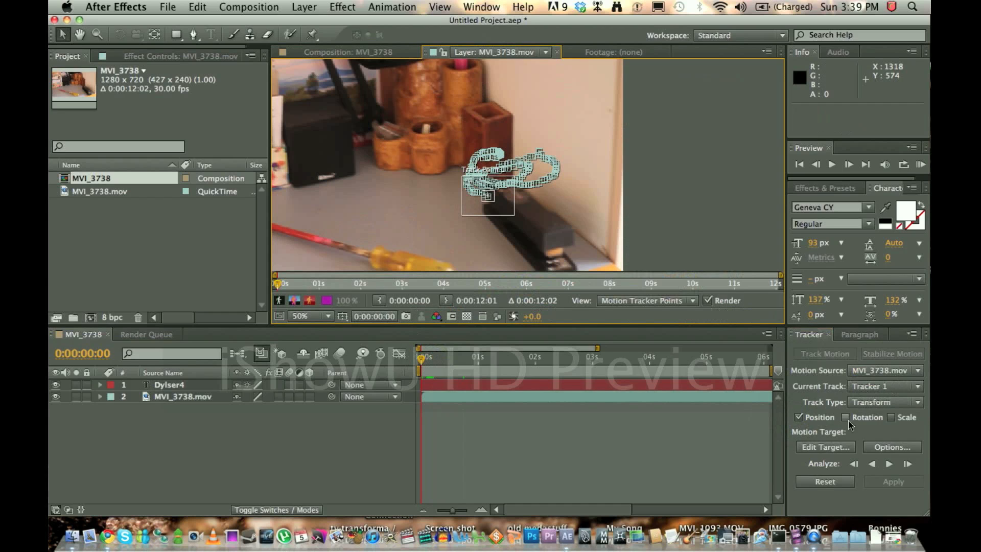
Make Dylser4 the motion target and apply the tracking data to it.
click(825, 446)
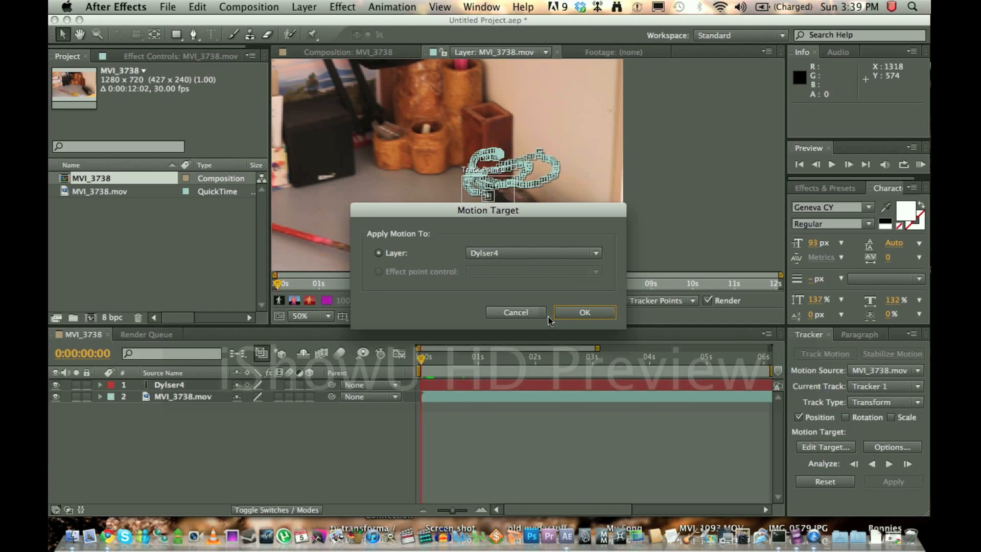
click(584, 313)
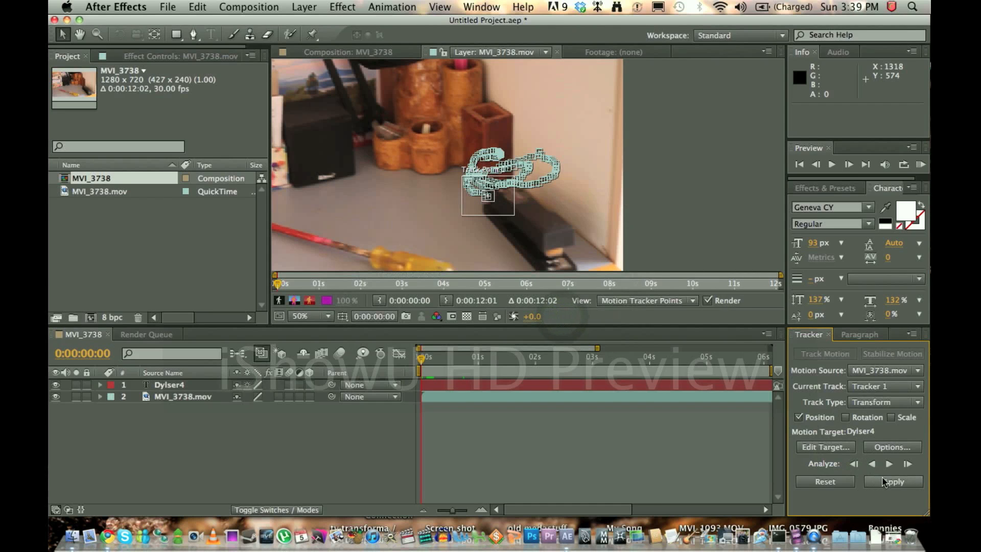
click(893, 481)
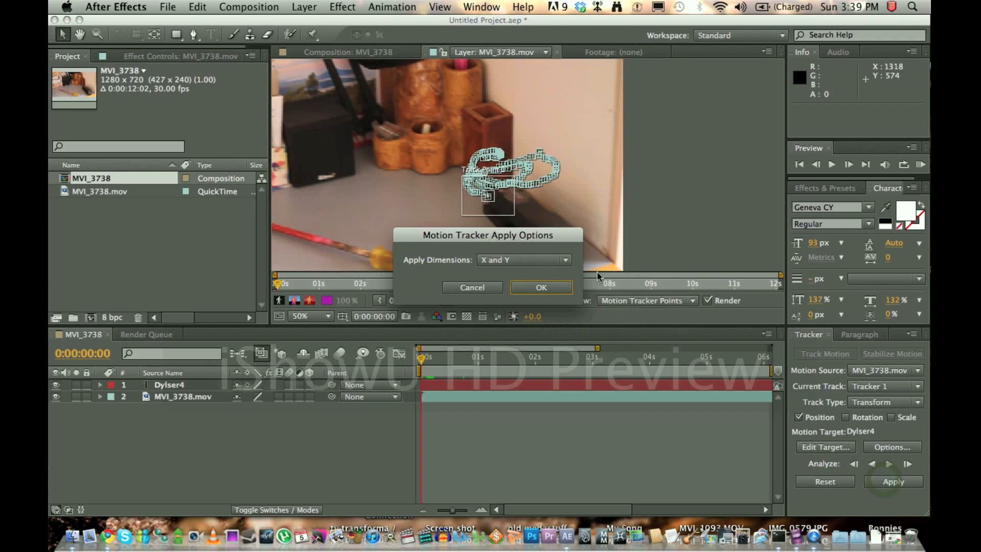
Apply the track in X and Y and preview the text following the stapler at Quarter resolution.
click(539, 287)
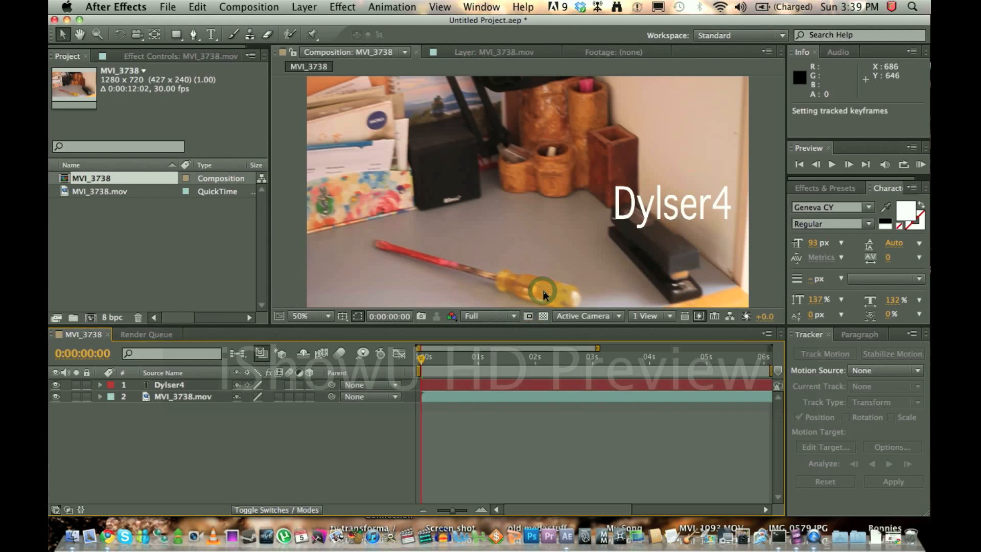
mouse_move(704, 211)
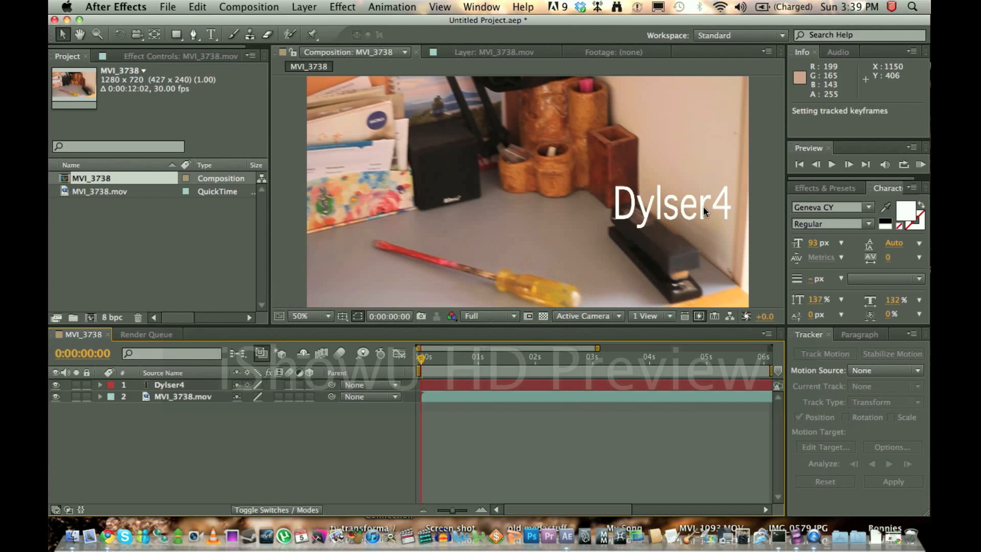
mouse_move(649, 221)
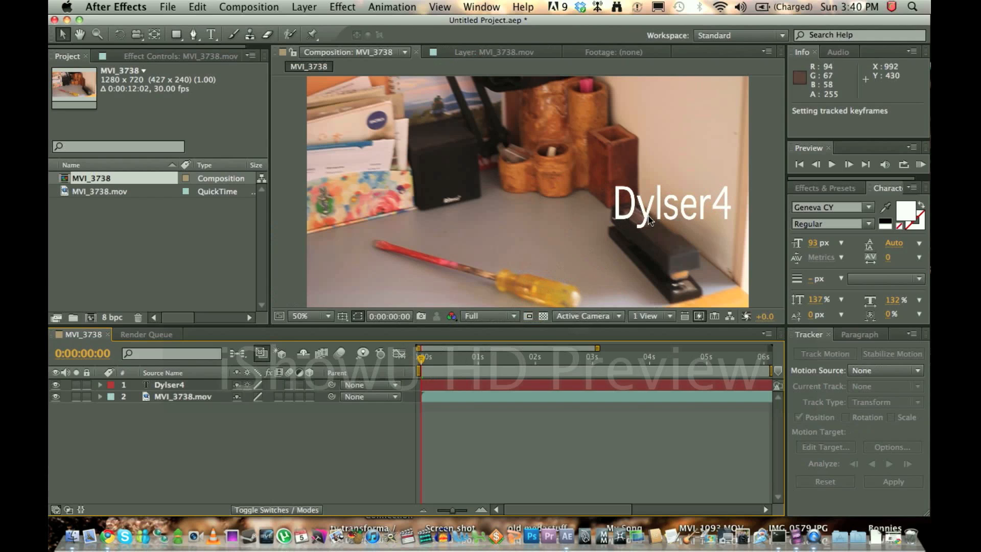
mouse_move(530, 310)
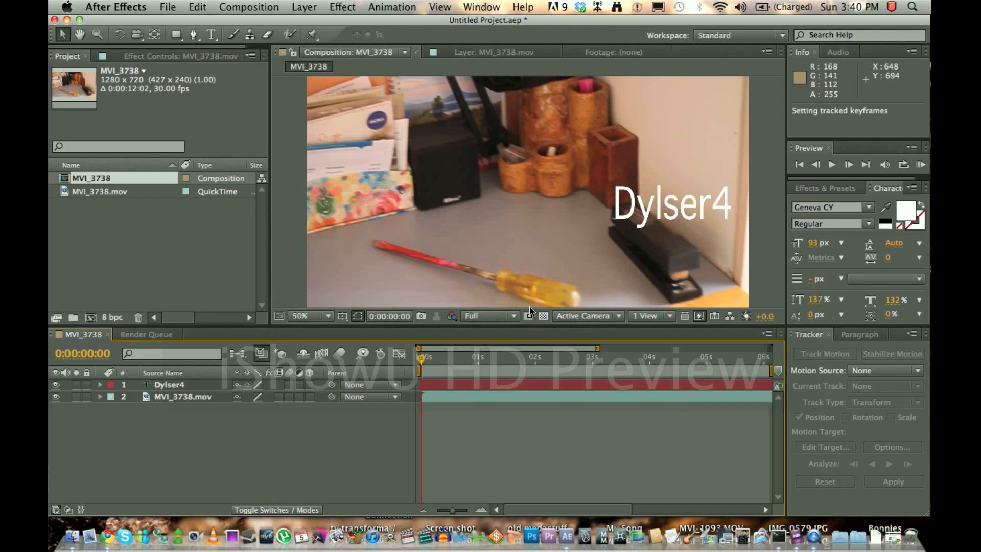
click(831, 163)
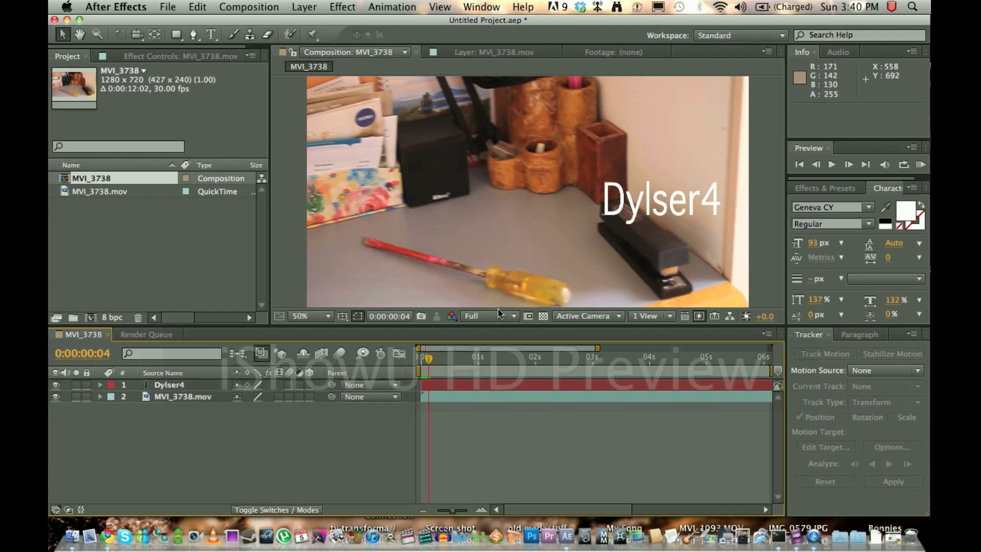
click(490, 315)
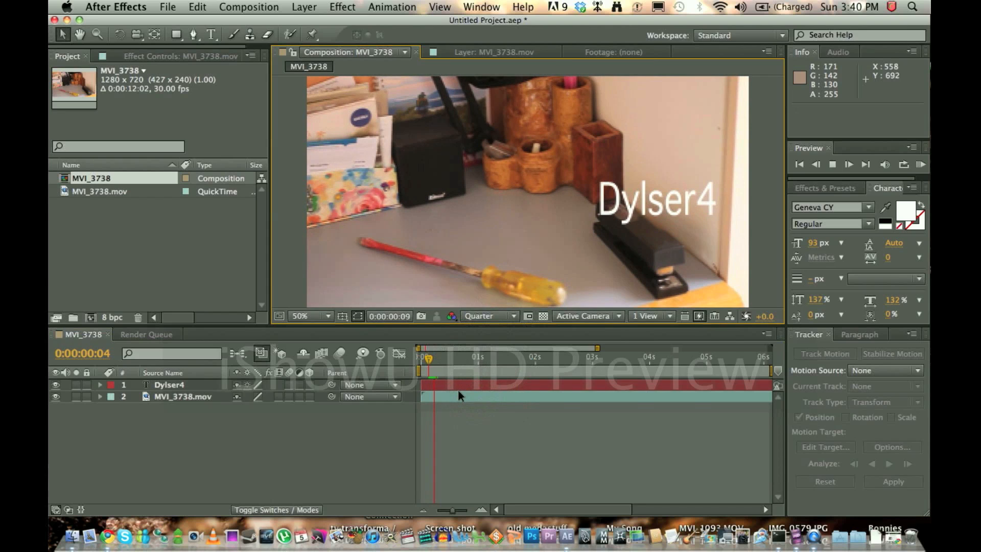
click(849, 164)
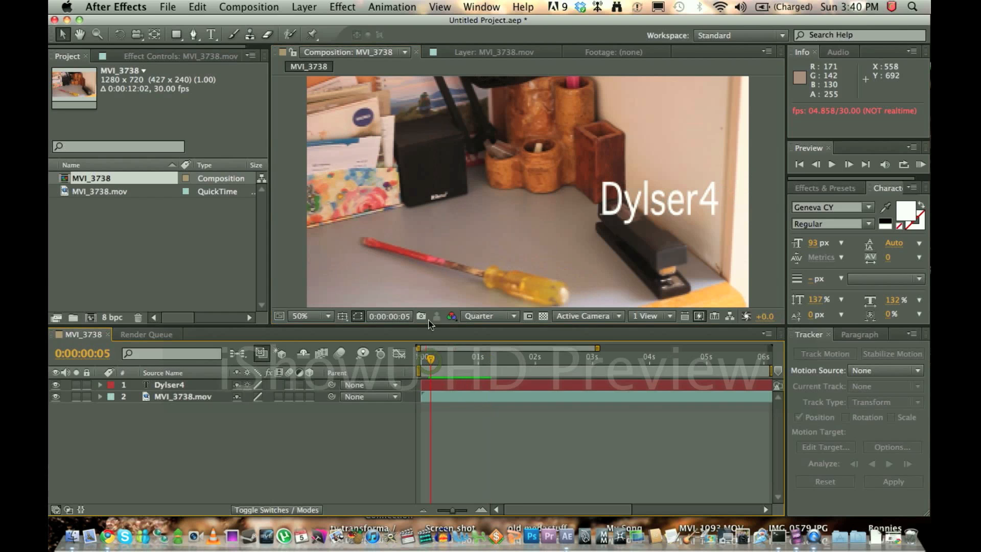
click(832, 164)
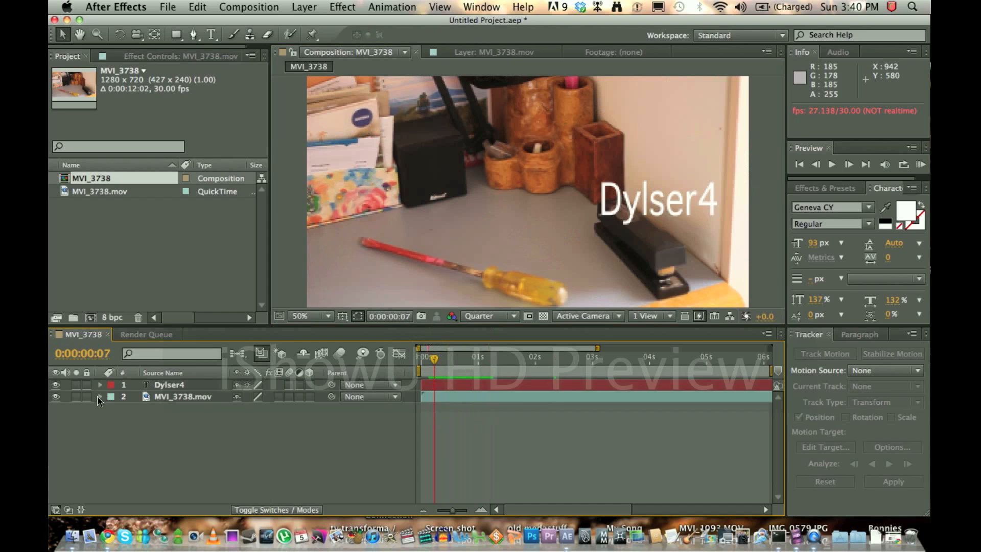
Shift Dylser4's anchor point to 481, -47 so the text rides up-left of the stapler, checking across the clip.
click(101, 386)
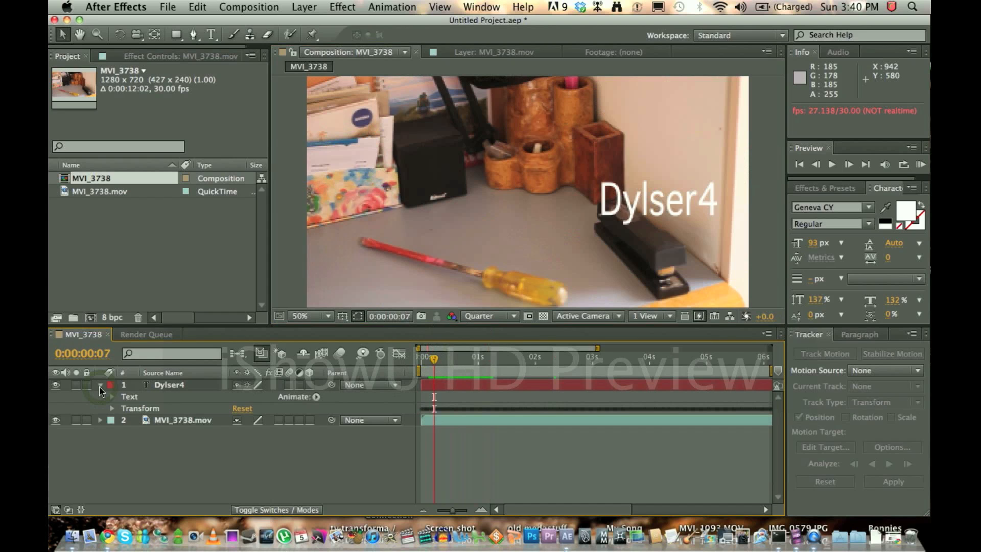
click(110, 407)
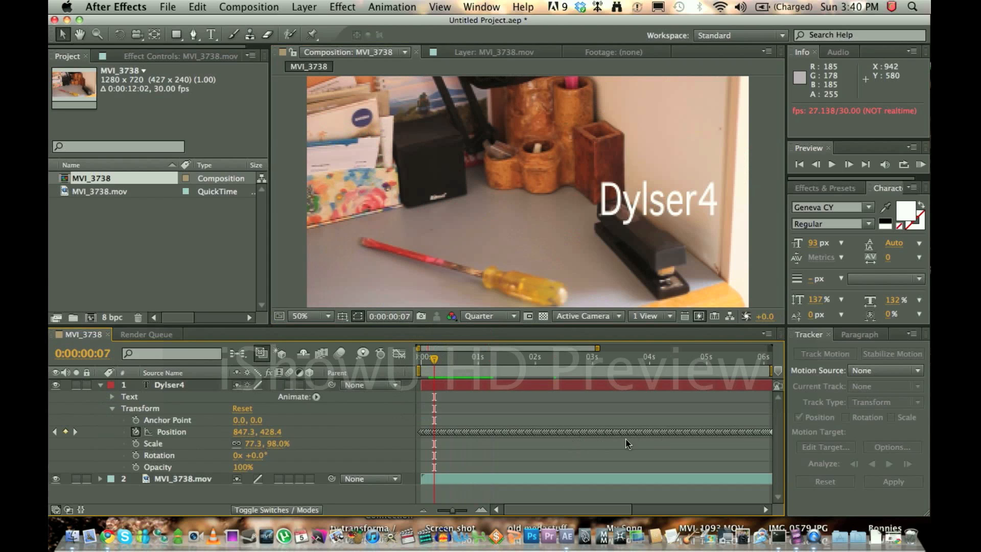
mouse_move(586, 255)
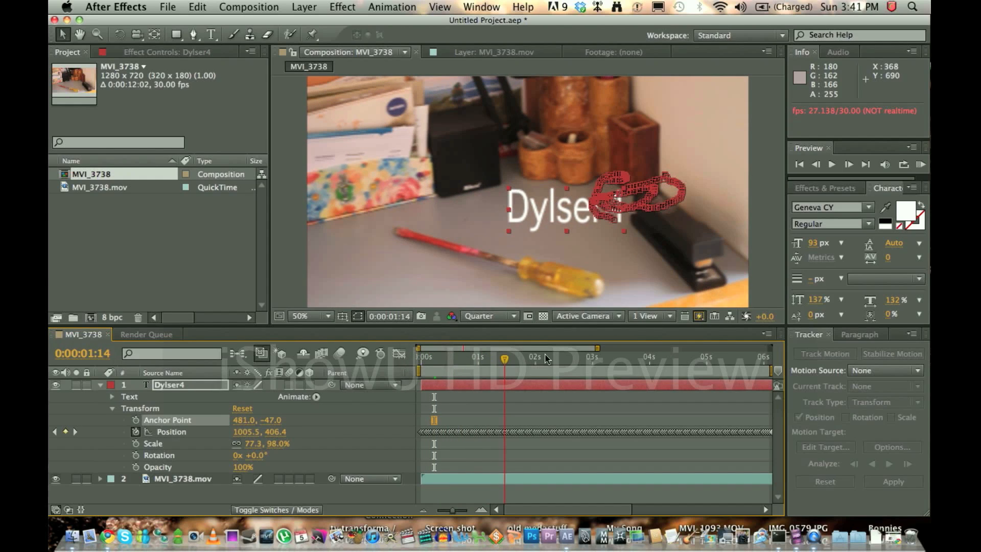
click(420, 356)
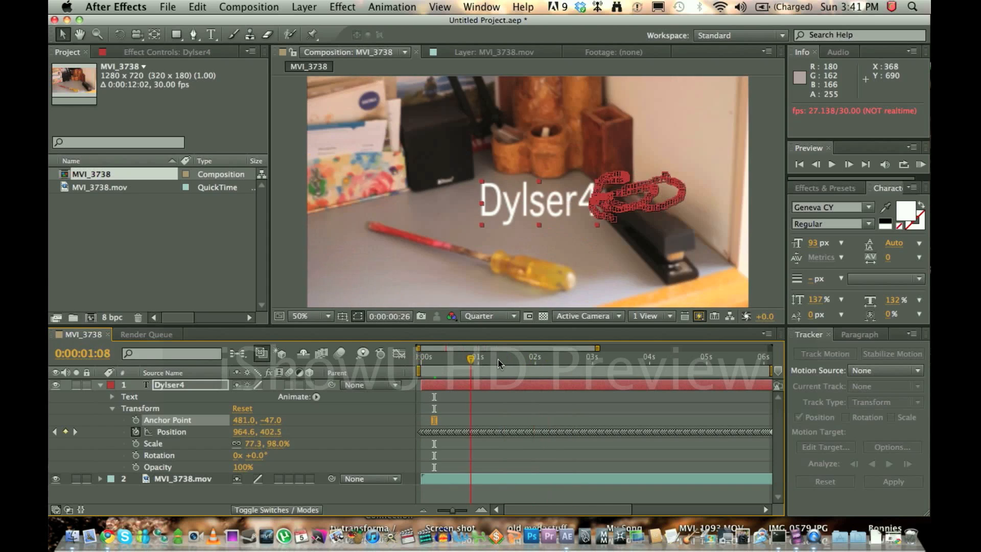
click(549, 357)
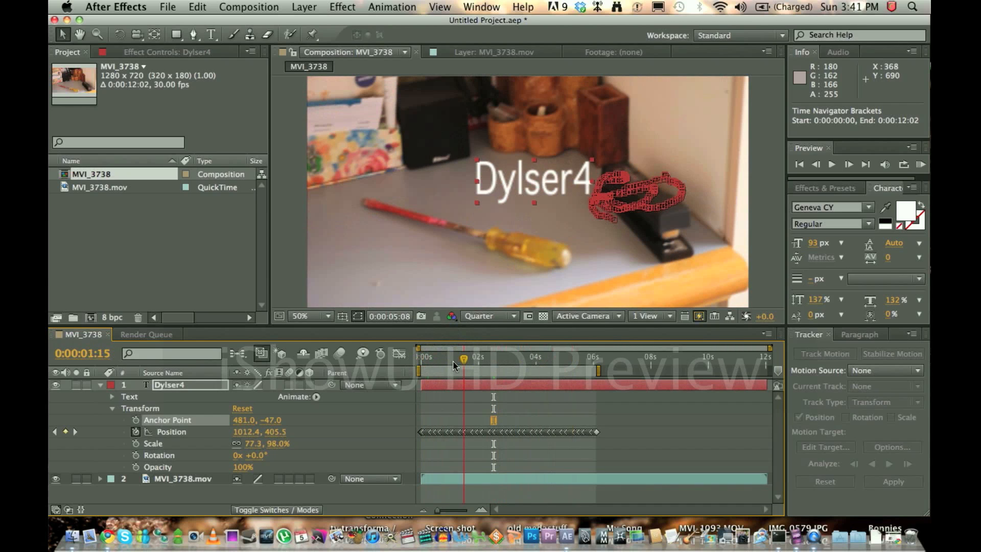
Fold away Dylser4's properties, select the MVI_3738.mov footage layer and bring up Composition > Preview.
click(463, 356)
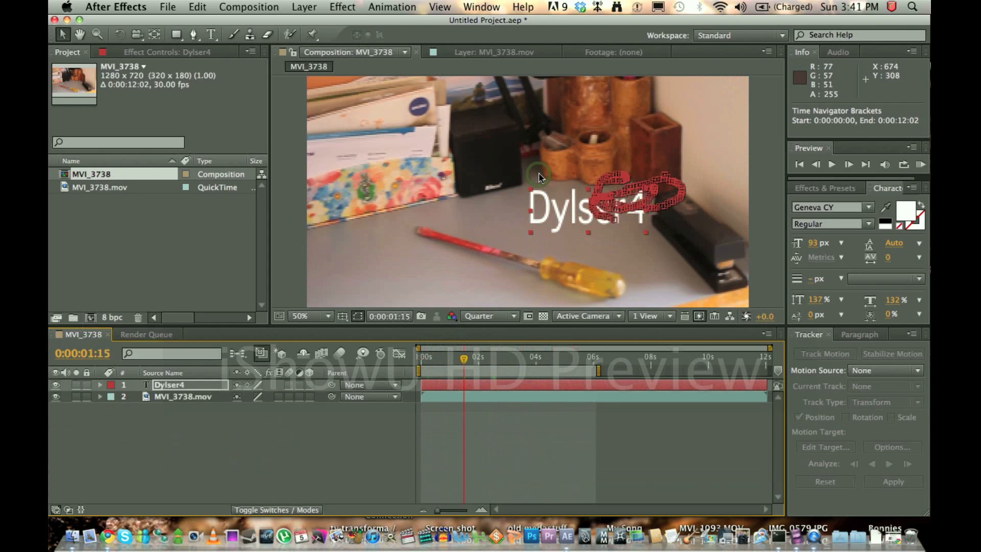
click(183, 397)
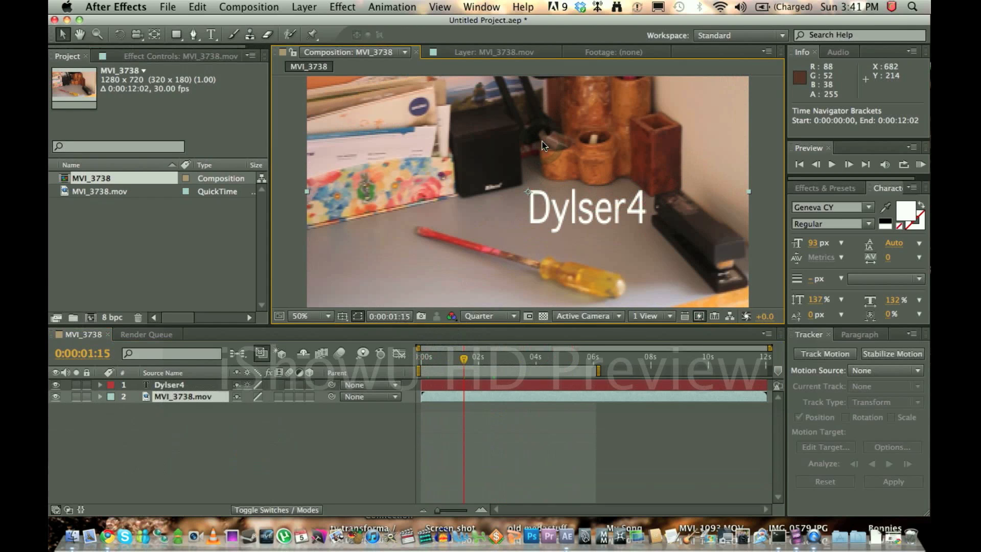
mouse_move(471, 321)
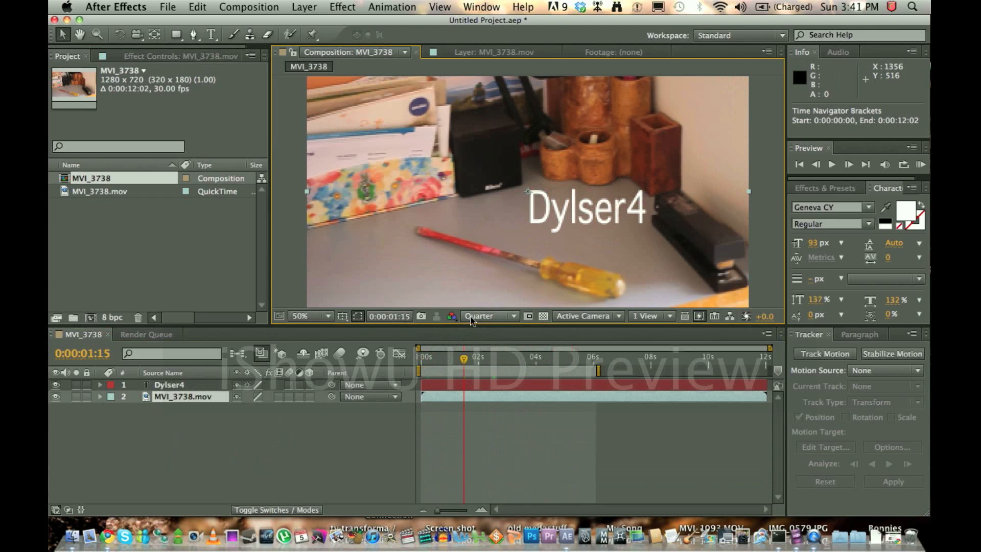
mouse_move(489, 316)
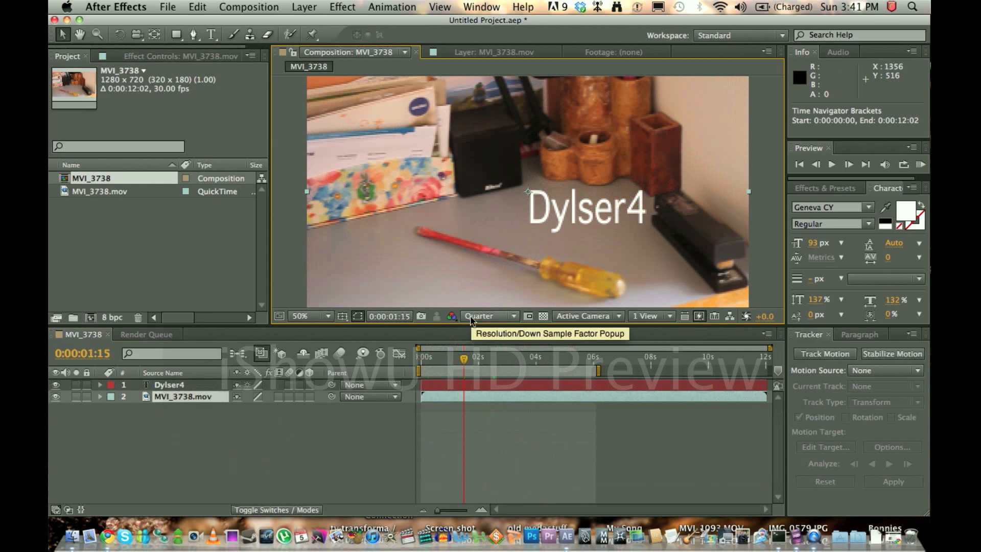
mouse_move(905, 436)
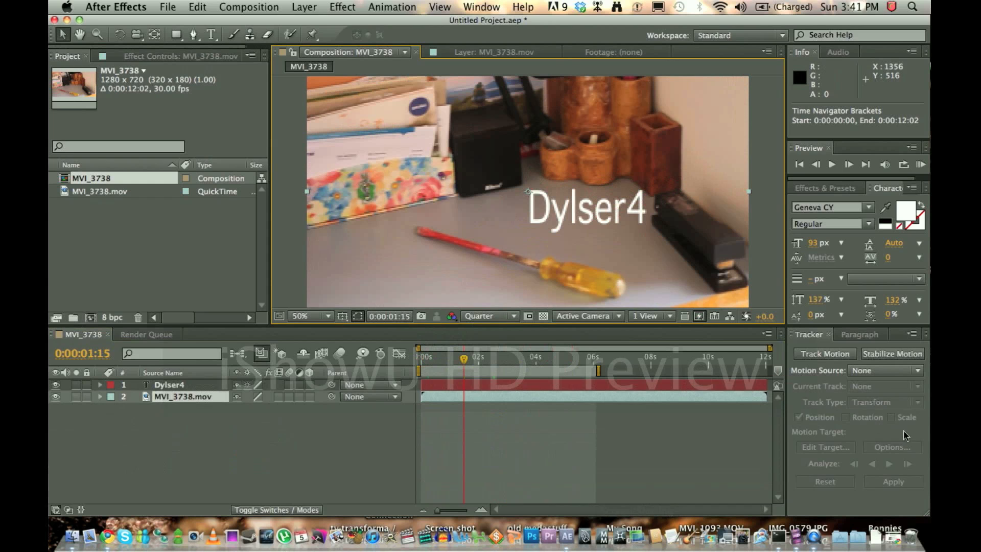
mouse_move(846, 425)
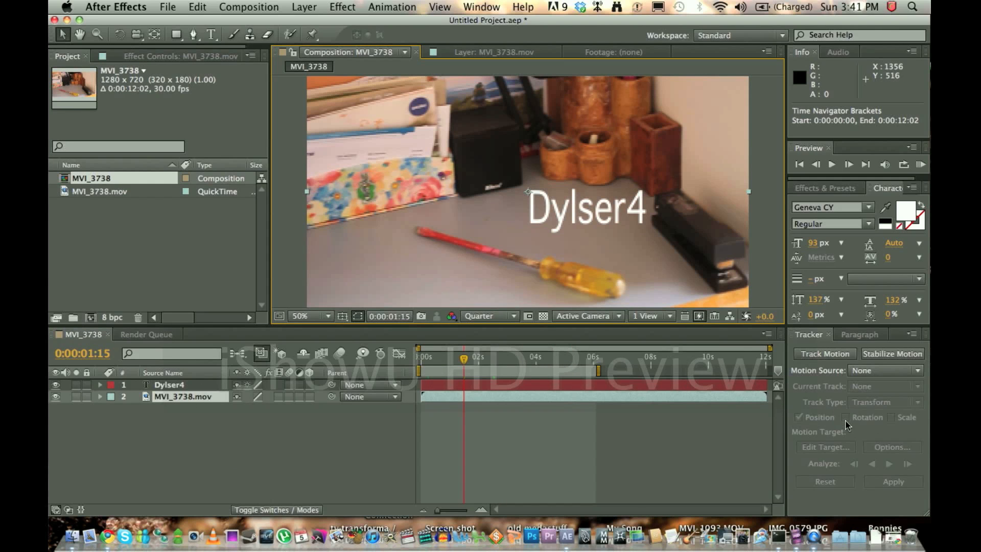
click(248, 7)
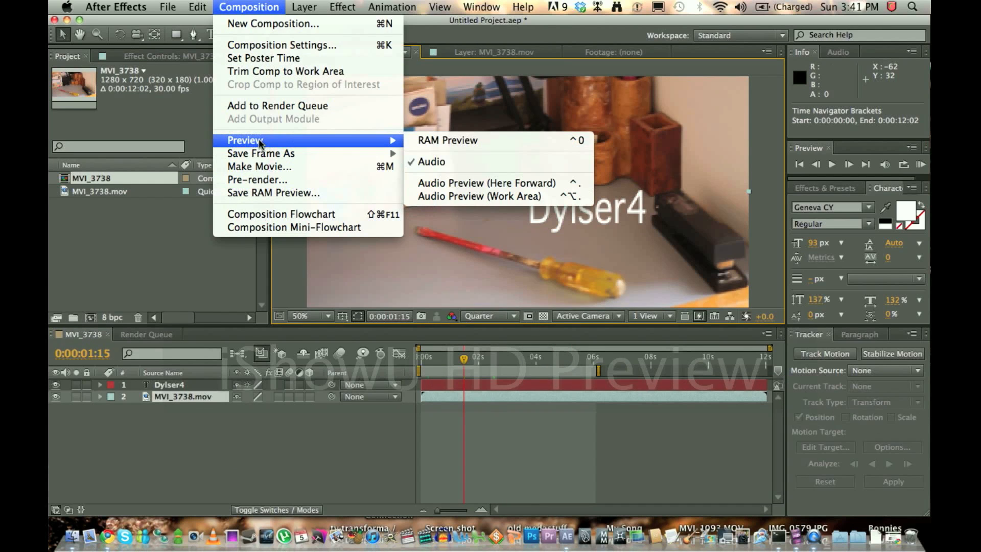